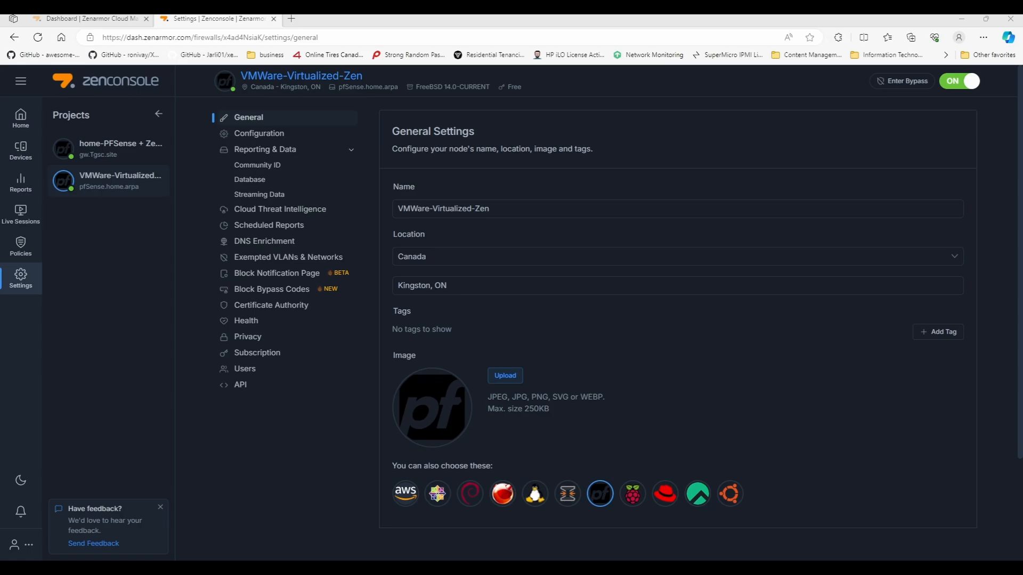
Go to the Policies page of VMware-Virtualized-Zen, listing the Default and Centralized-Test policies
left_click(21, 246)
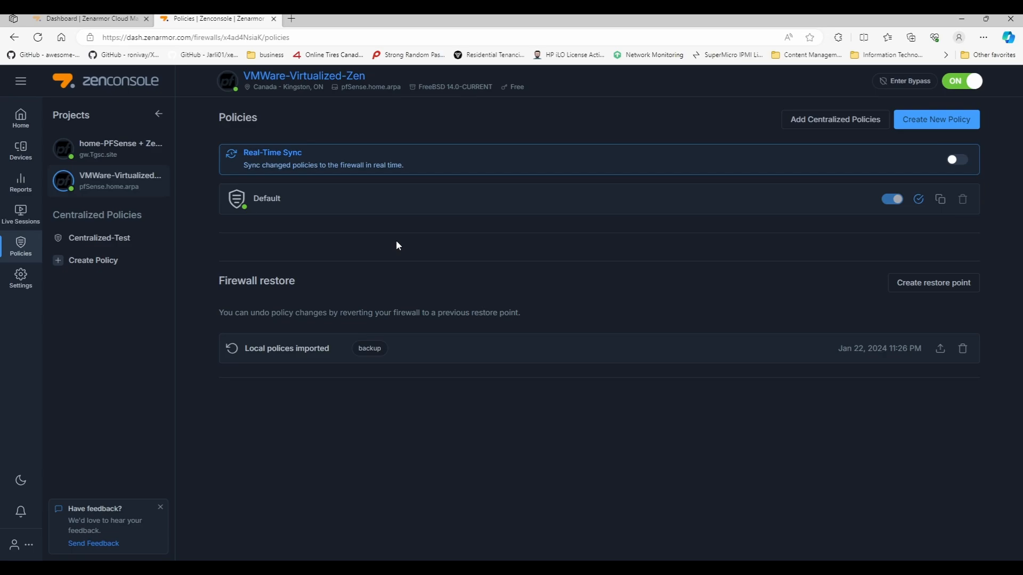
mouse_move(55, 148)
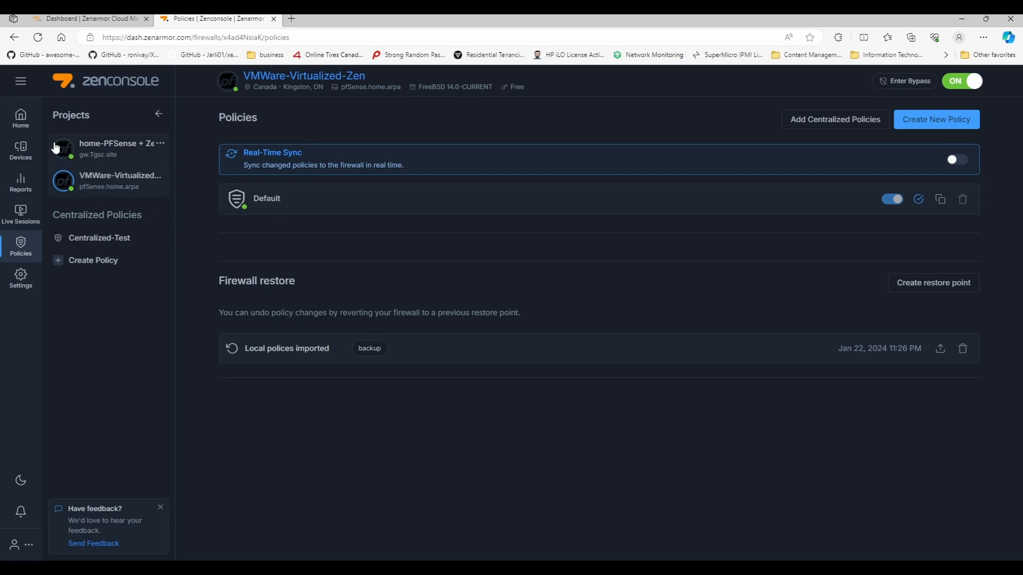
mouse_move(98, 119)
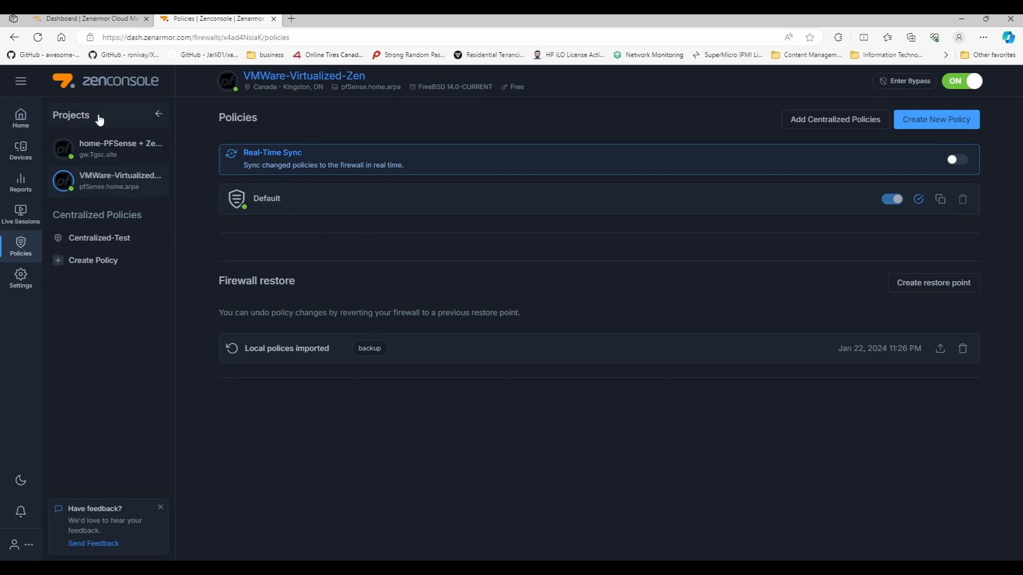
mouse_move(64, 218)
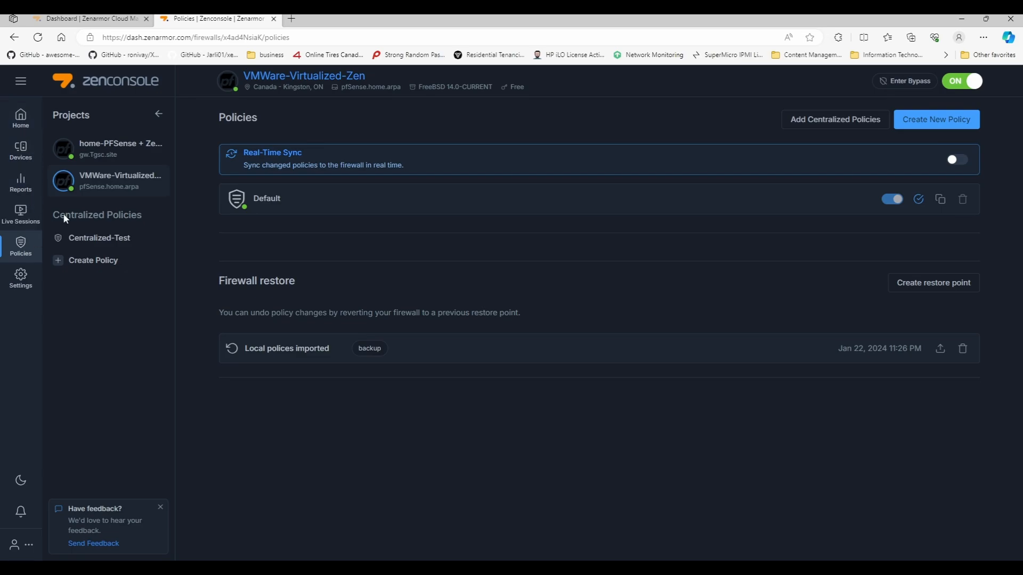
mouse_move(111, 194)
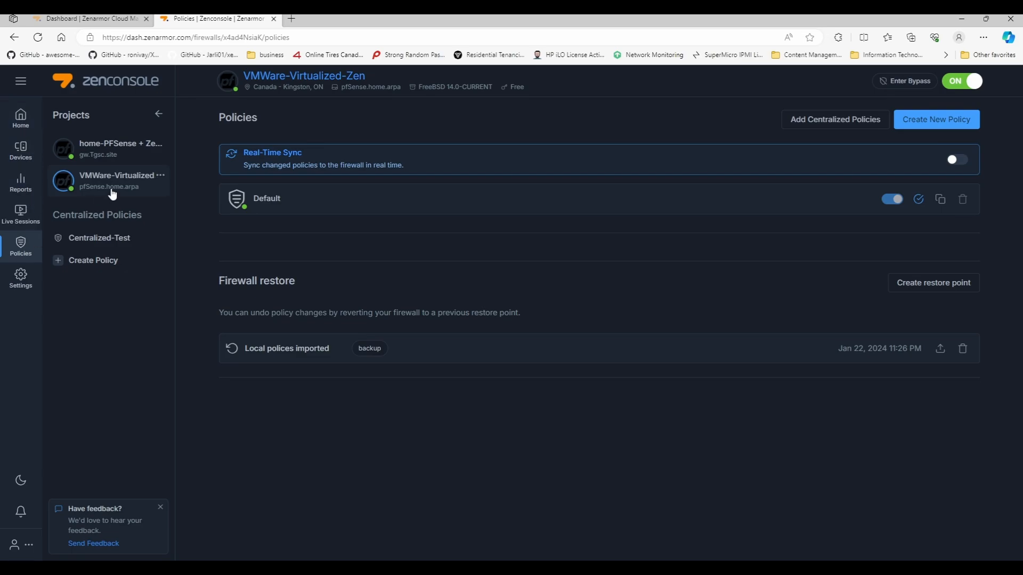
mouse_move(277, 202)
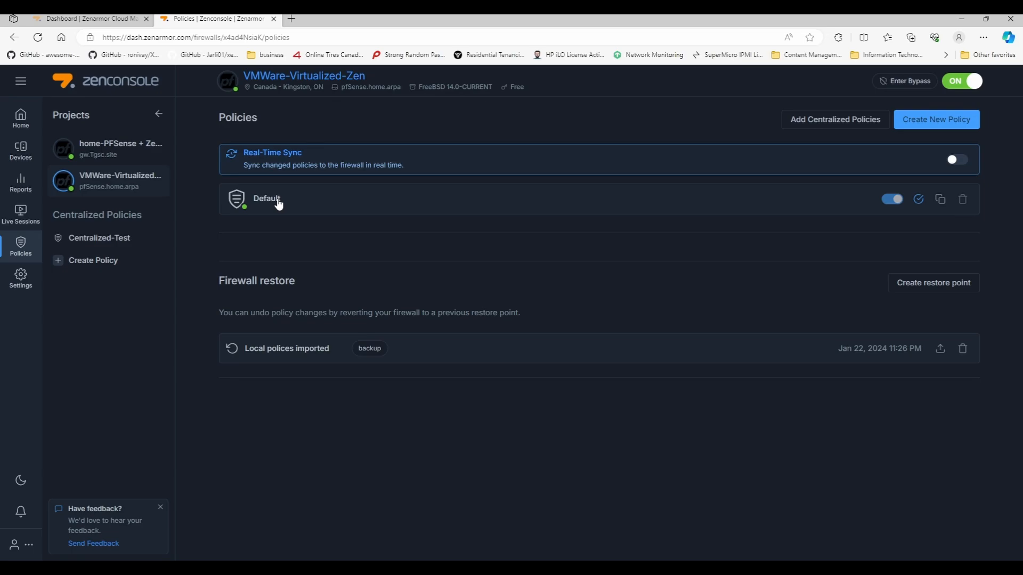
Bring up the Default policy's settings panel and its Security category list
left_click(266, 198)
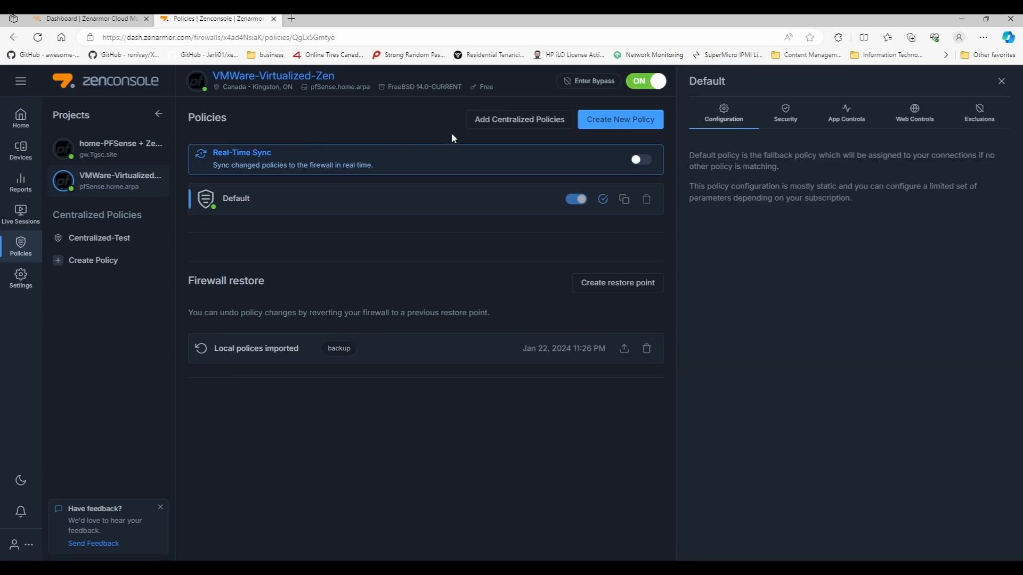
mouse_move(895, 489)
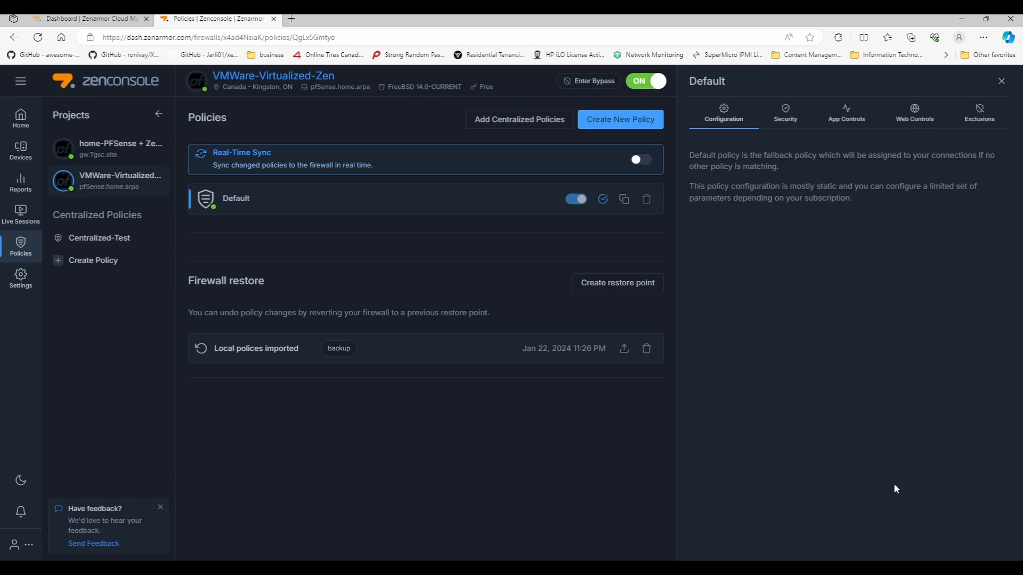
mouse_move(795, 330)
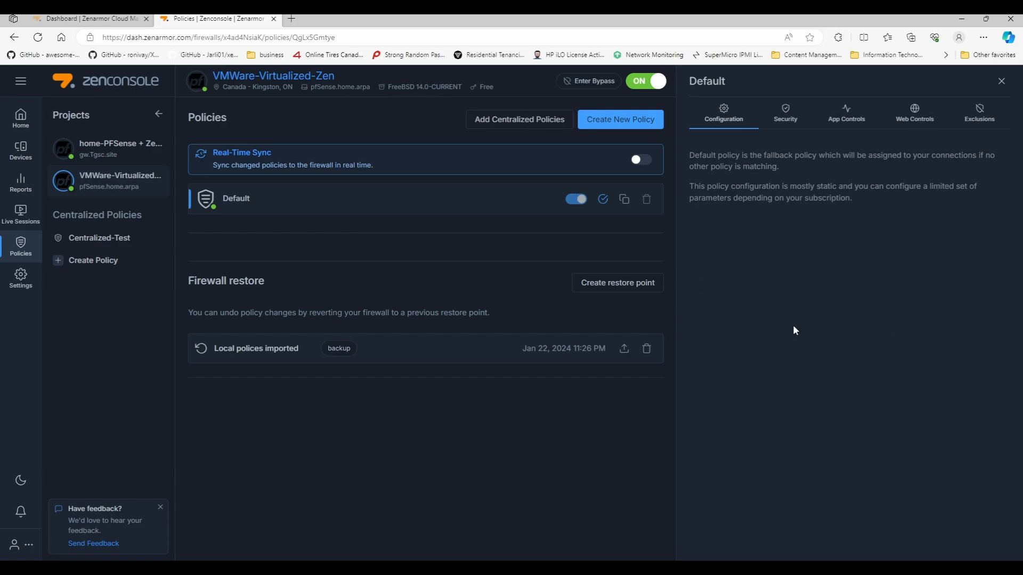
mouse_move(780, 303)
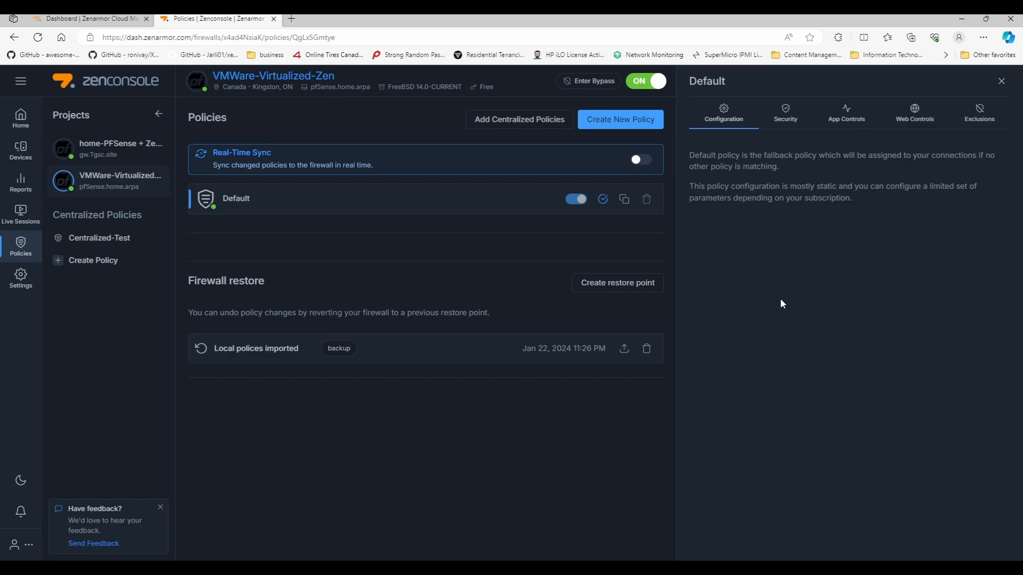
mouse_move(716, 126)
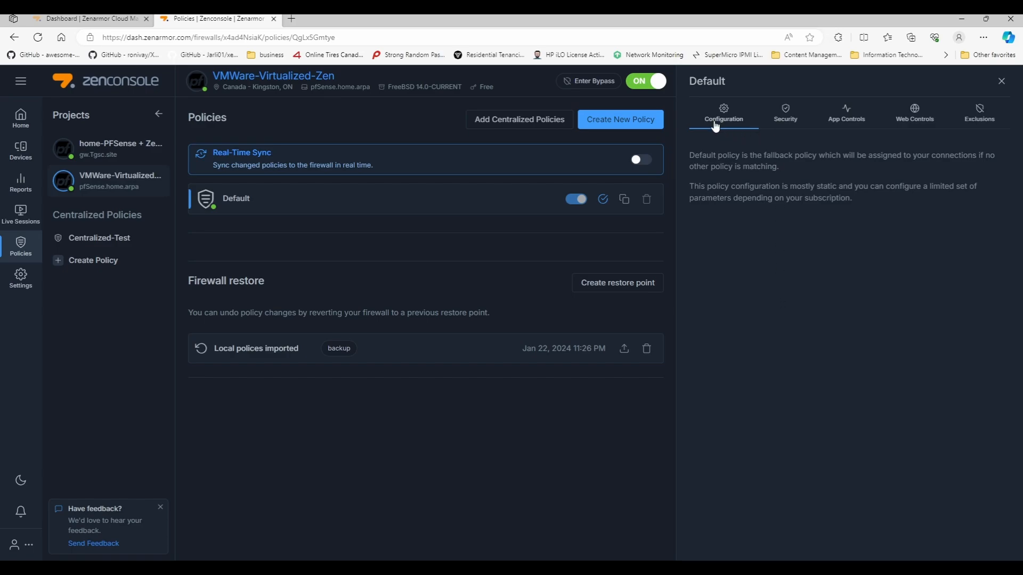
mouse_move(754, 182)
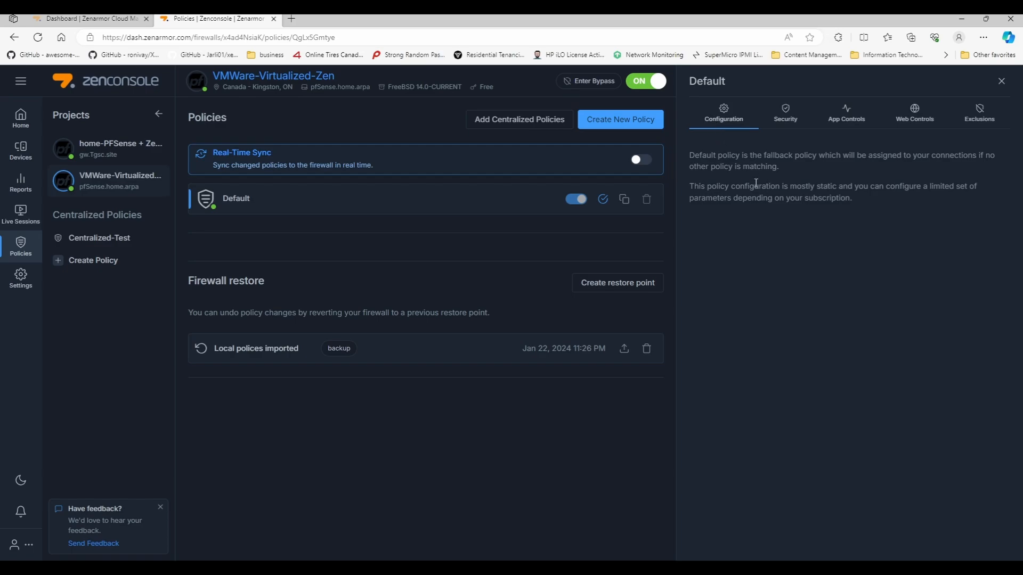
double_click(751, 155)
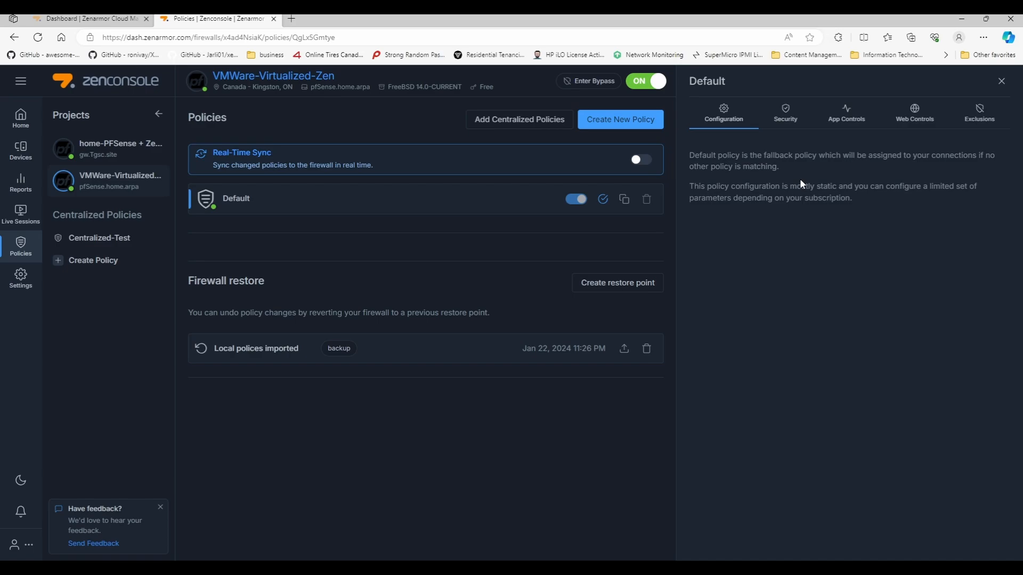
mouse_move(1006, 18)
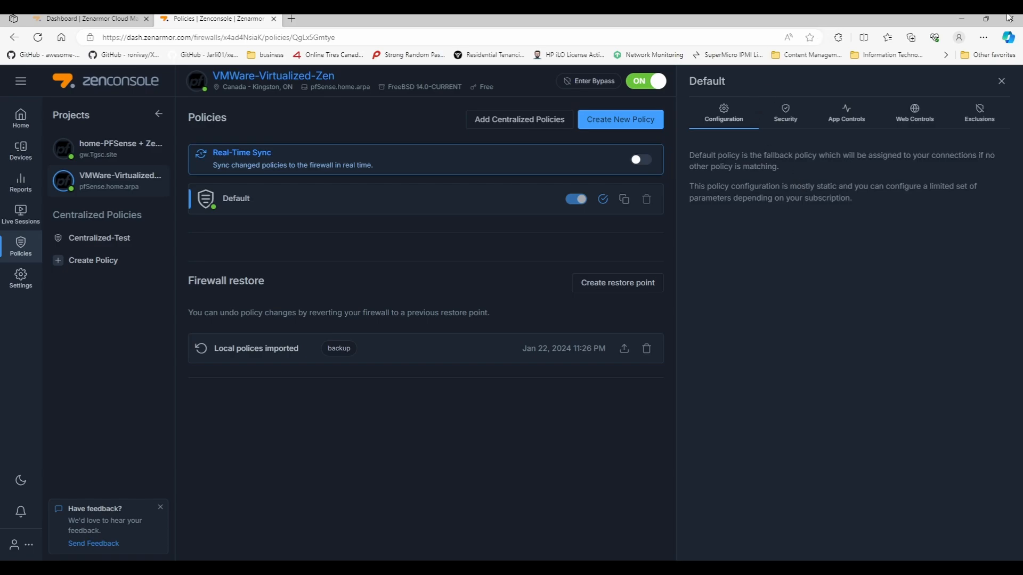
mouse_move(741, 526)
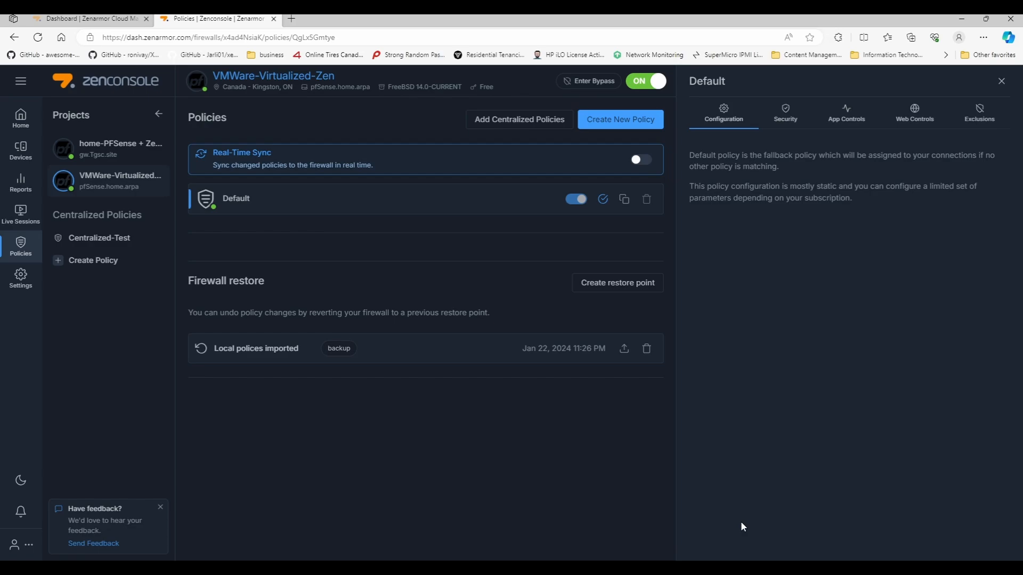
mouse_move(766, 146)
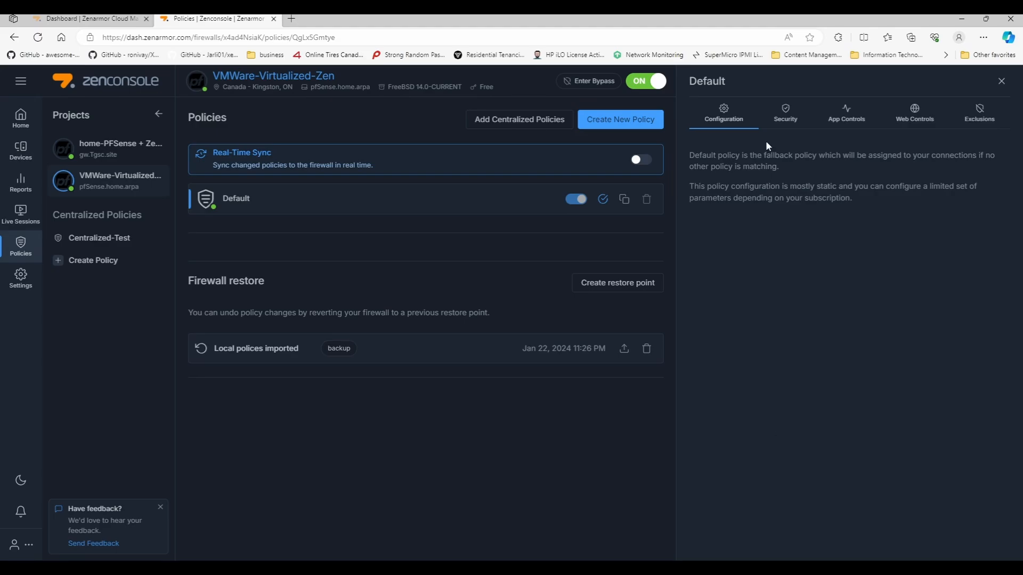
left_click(786, 113)
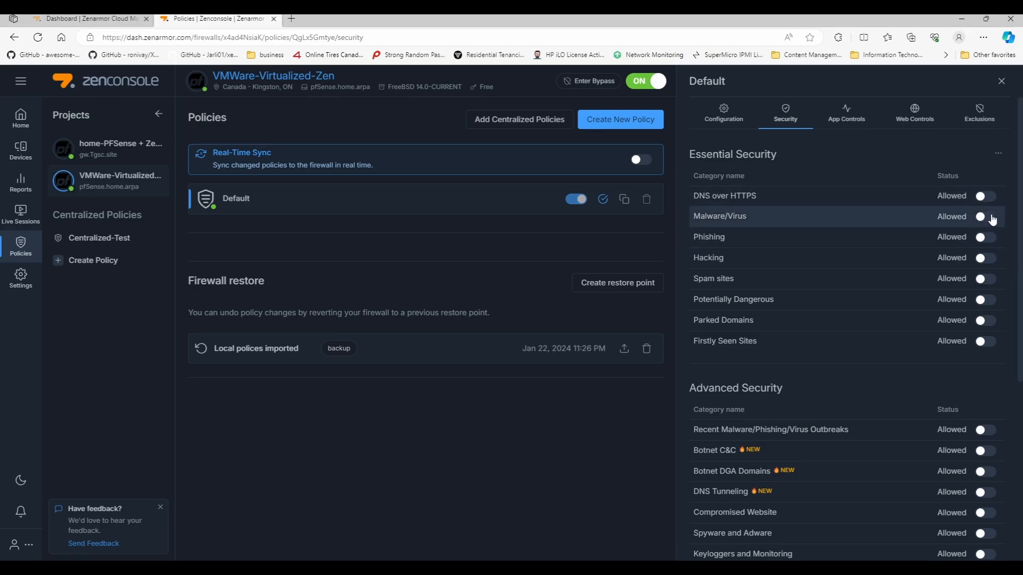
Switch Malware/Virus, Phishing, Hacking, Spam sites and Parked Domains to Blocked
left_click(985, 216)
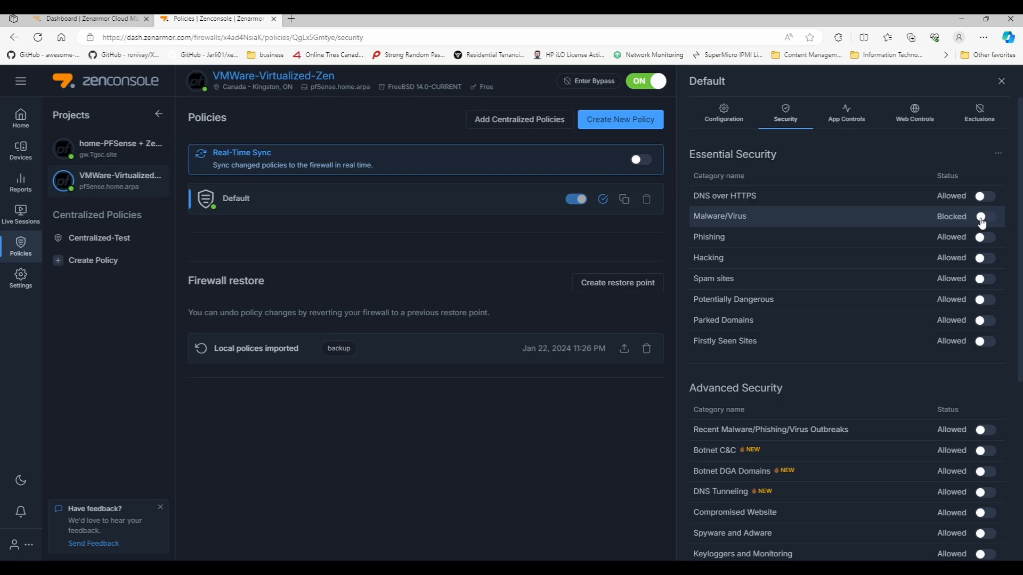
left_click(987, 216)
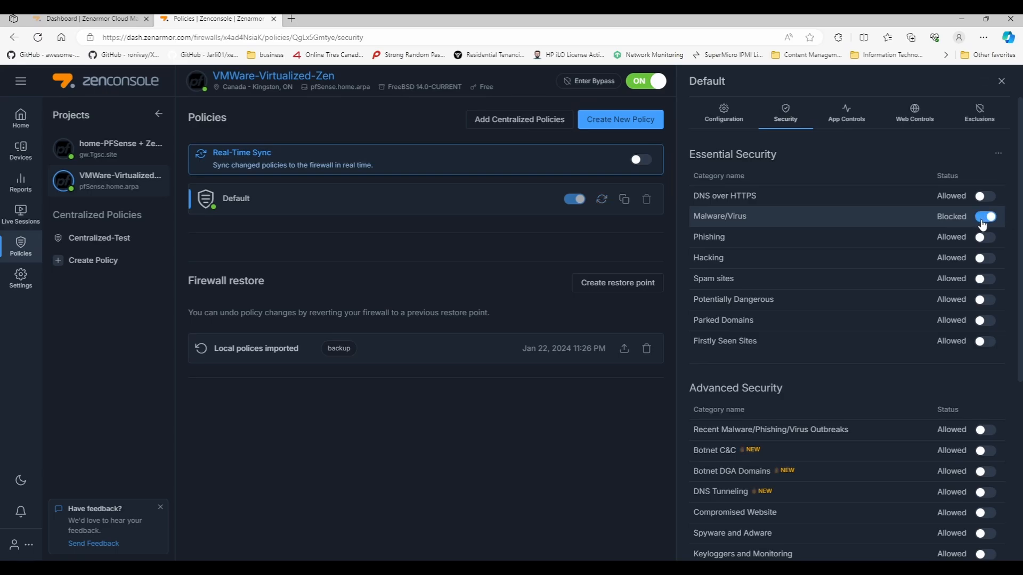
mouse_move(978, 236)
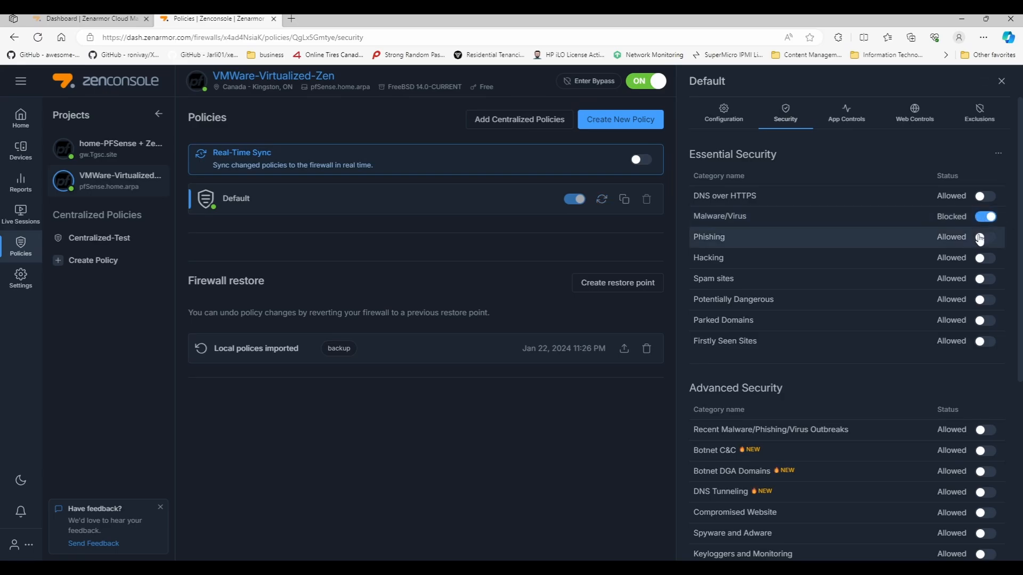
left_click(984, 237)
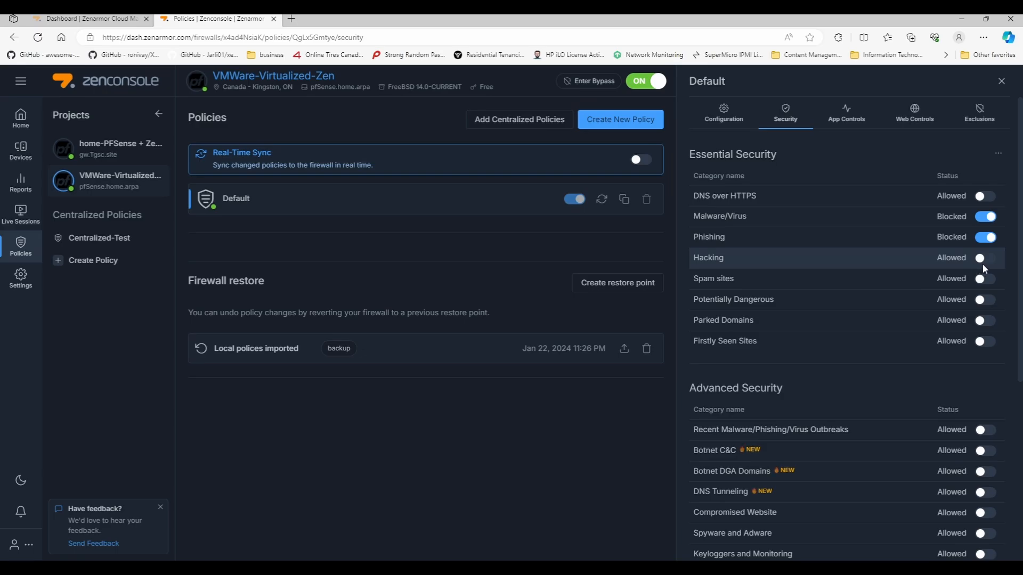
left_click(986, 258)
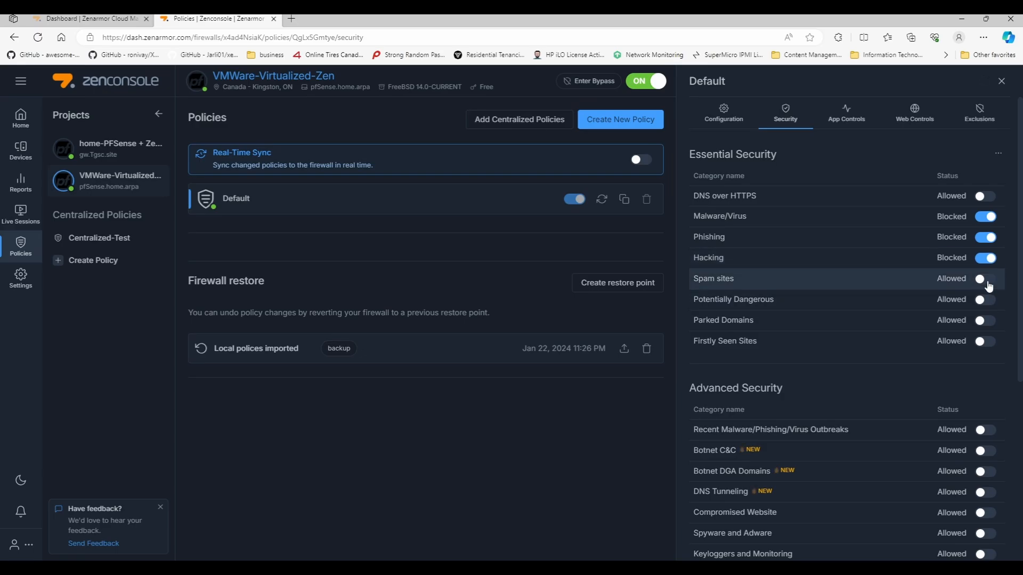
left_click(985, 278)
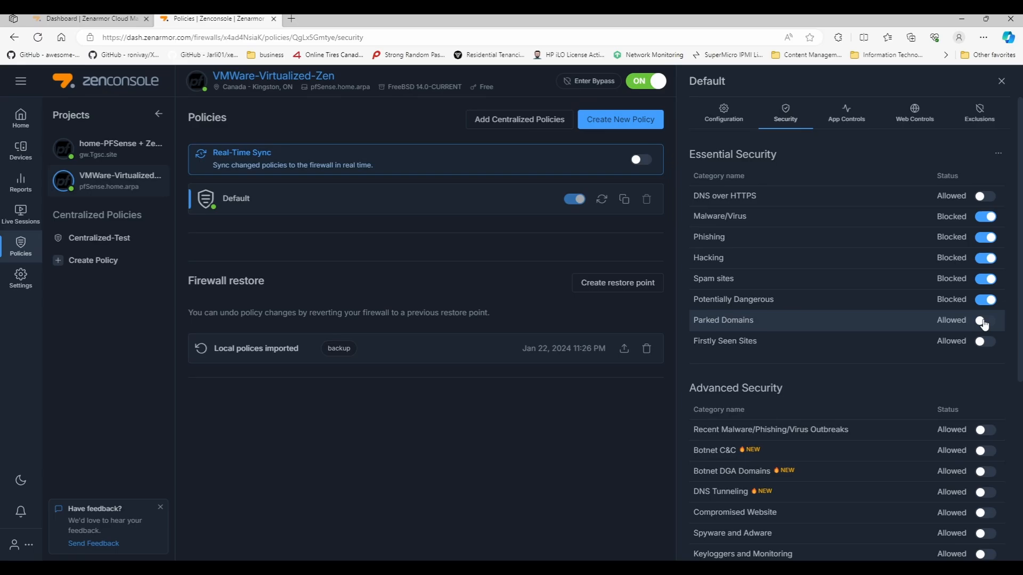
left_click(986, 320)
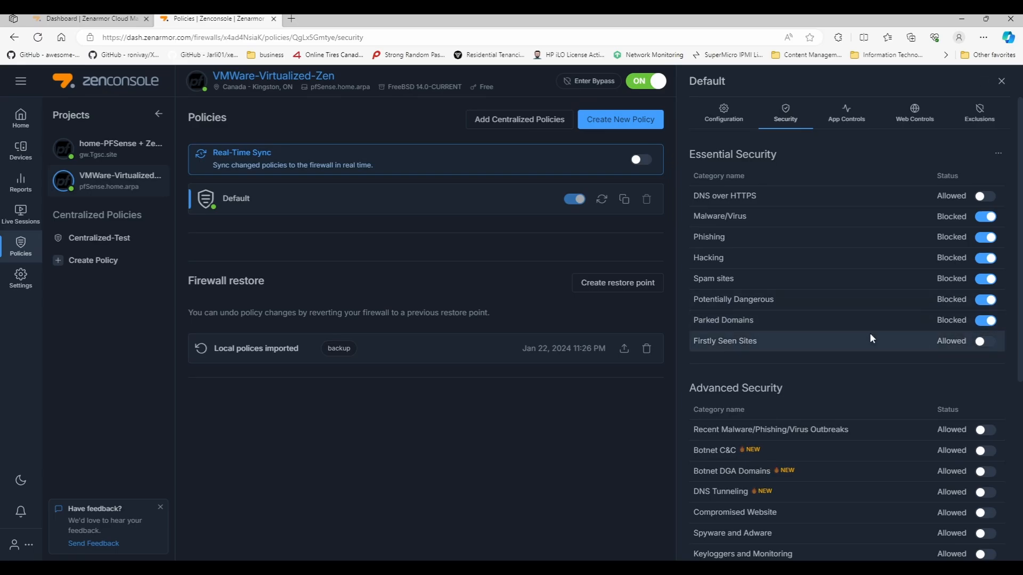
mouse_move(669, 341)
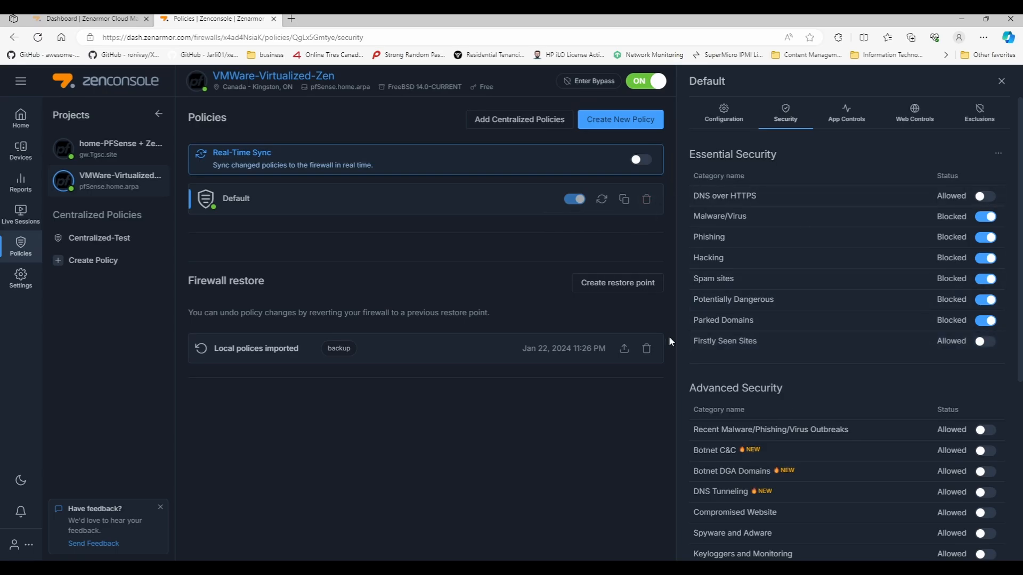
mouse_move(781, 358)
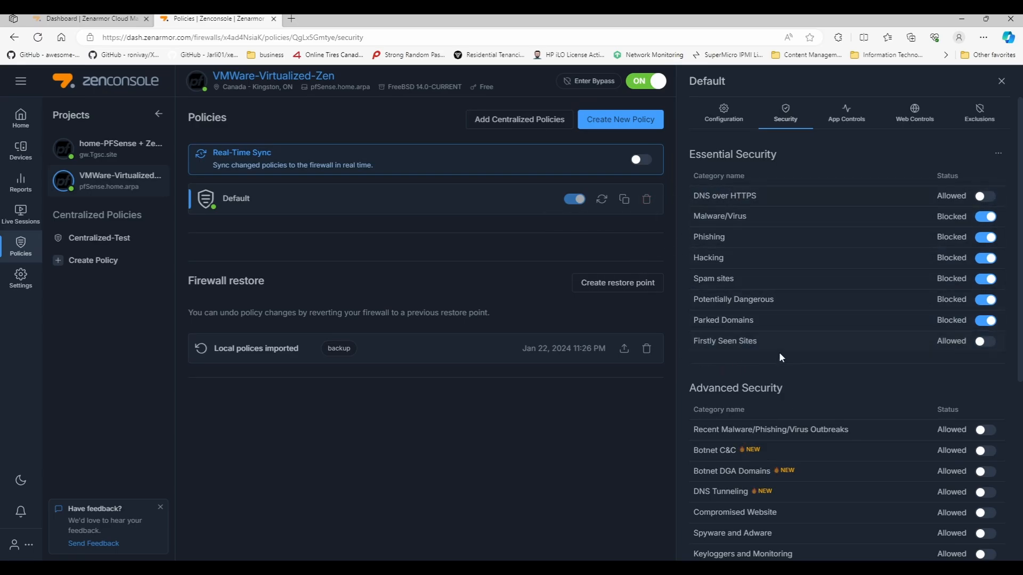
mouse_move(726, 217)
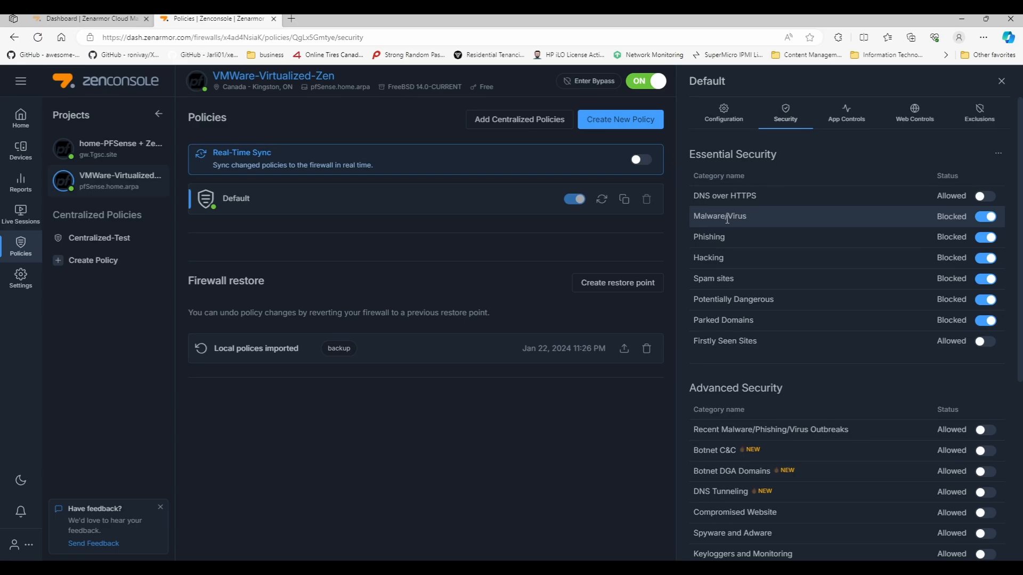
mouse_move(723, 281)
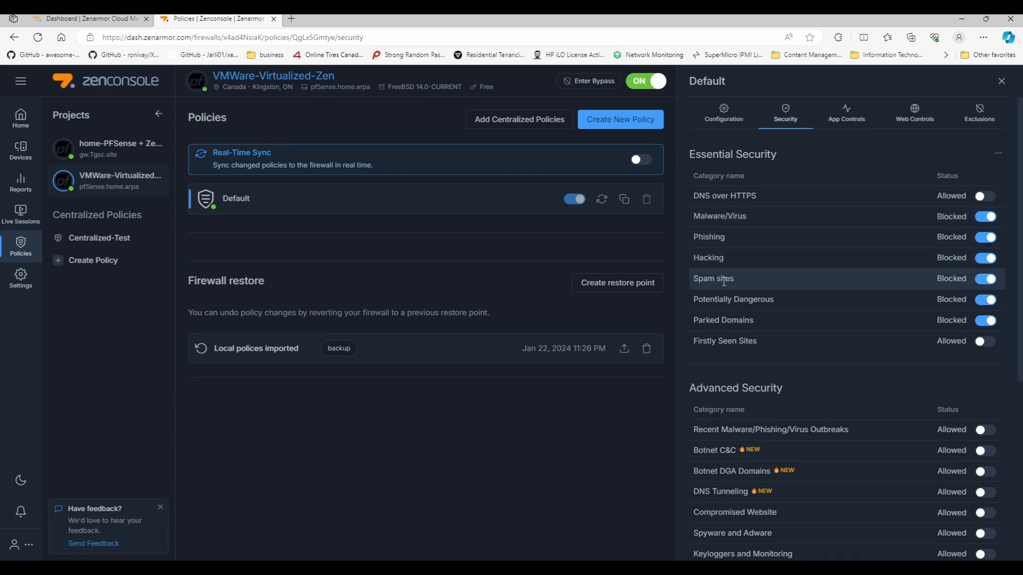
mouse_move(736, 320)
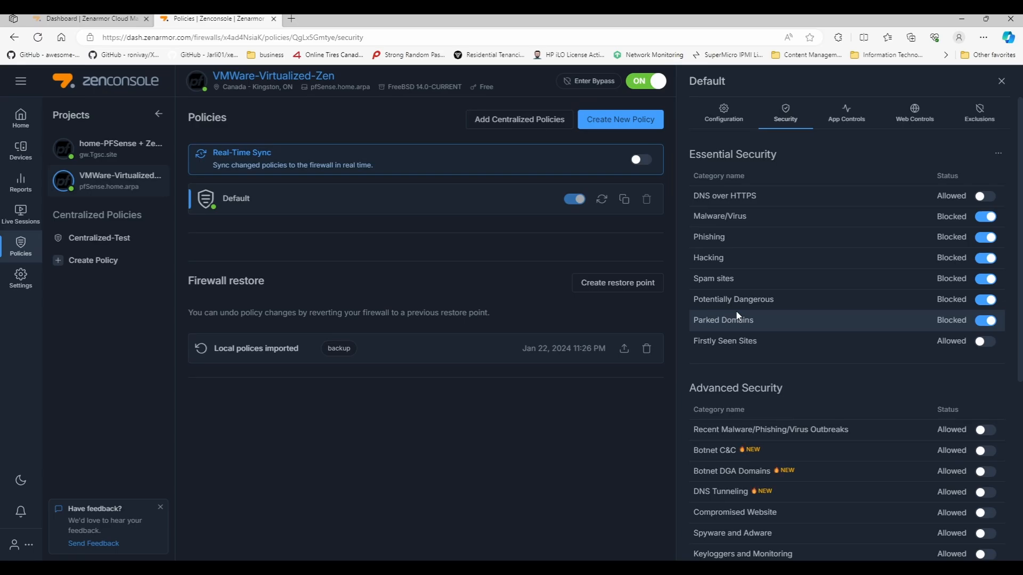
scroll("down", 3)
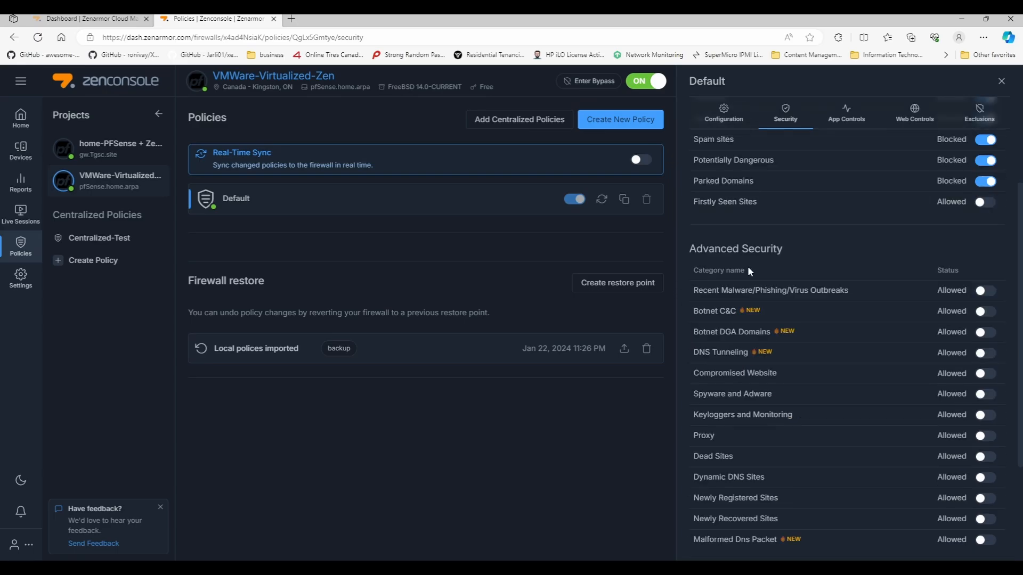
scroll("down", 3)
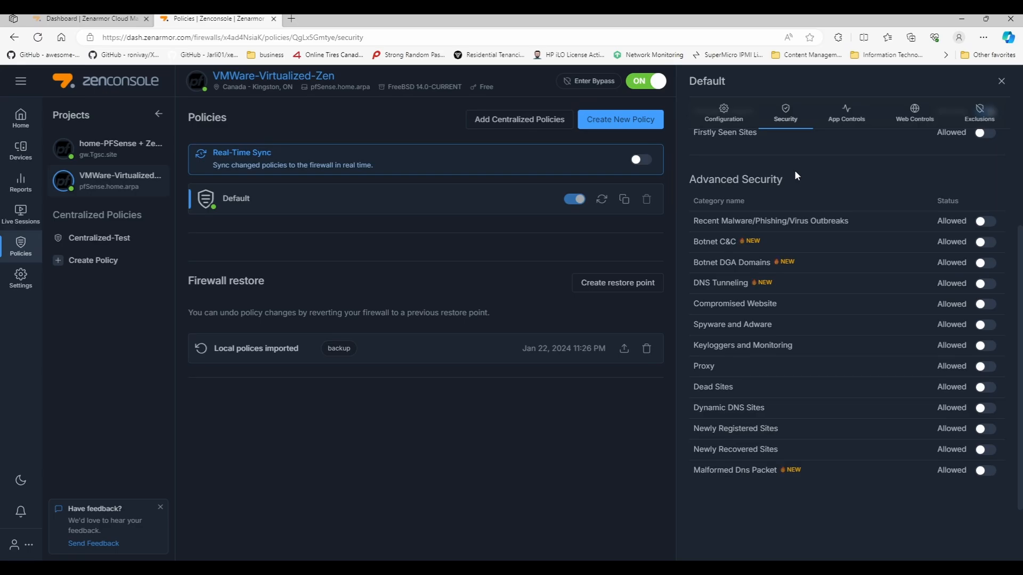
mouse_move(777, 224)
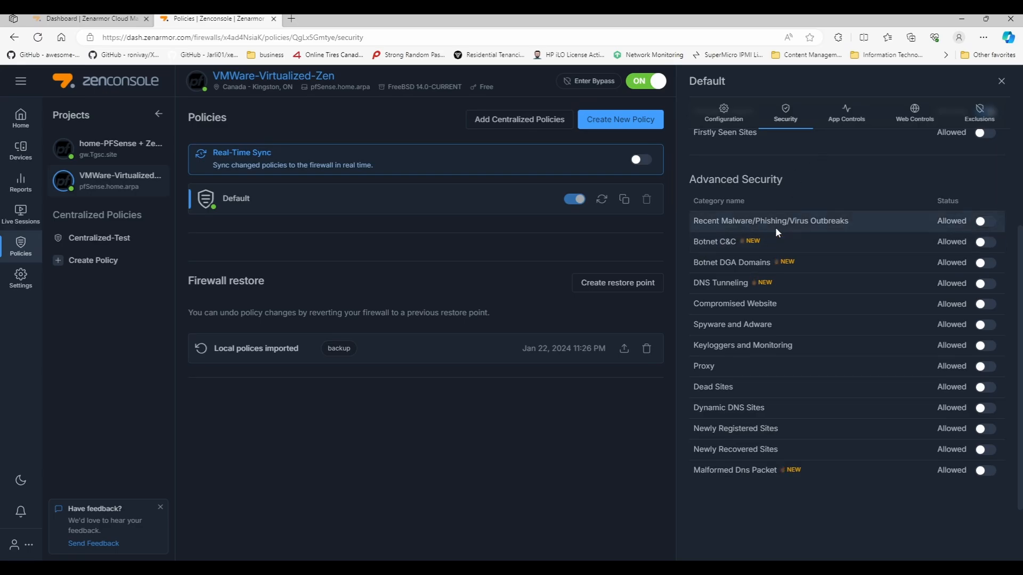
left_click(982, 220)
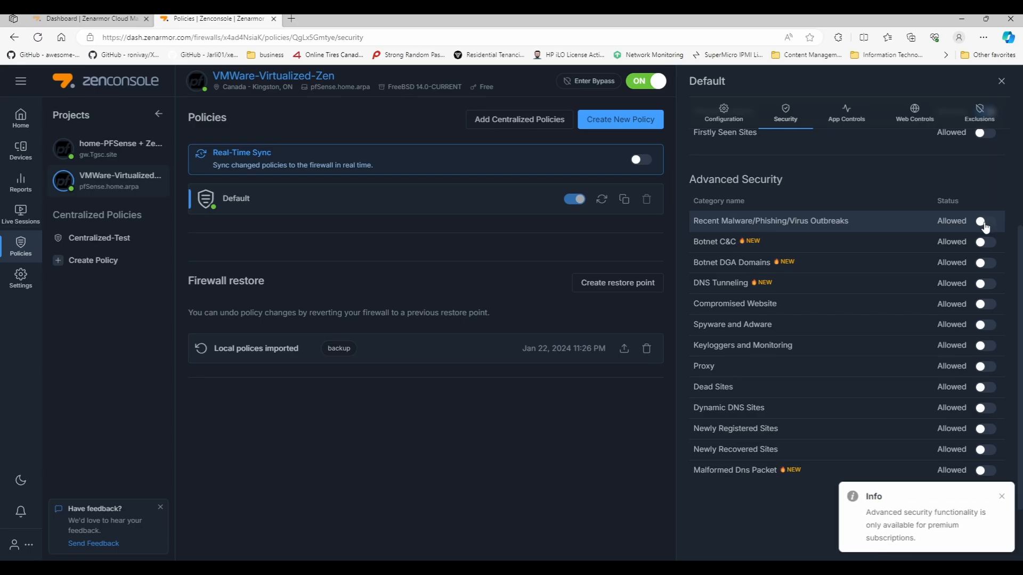
left_click(982, 241)
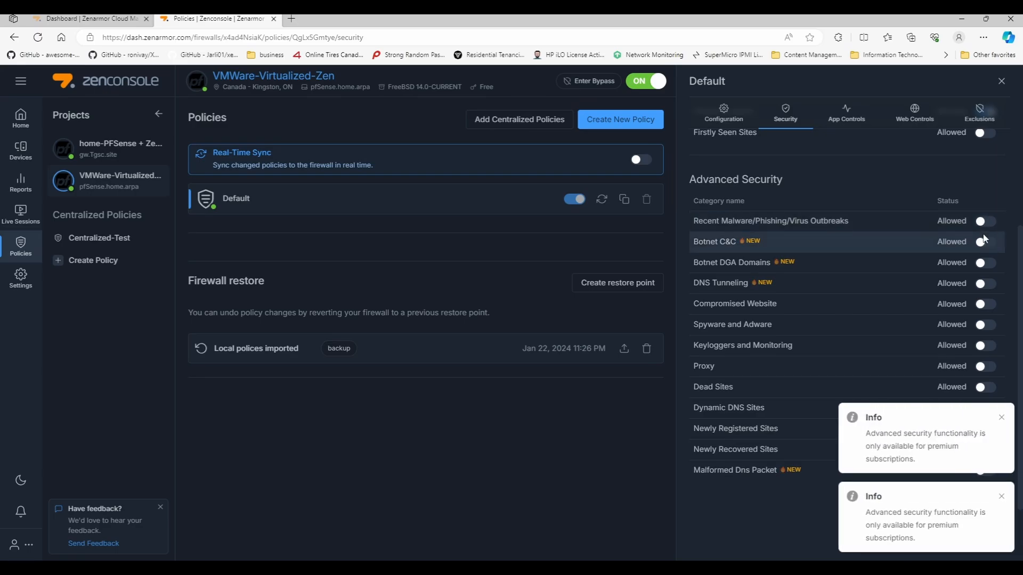
left_click(981, 242)
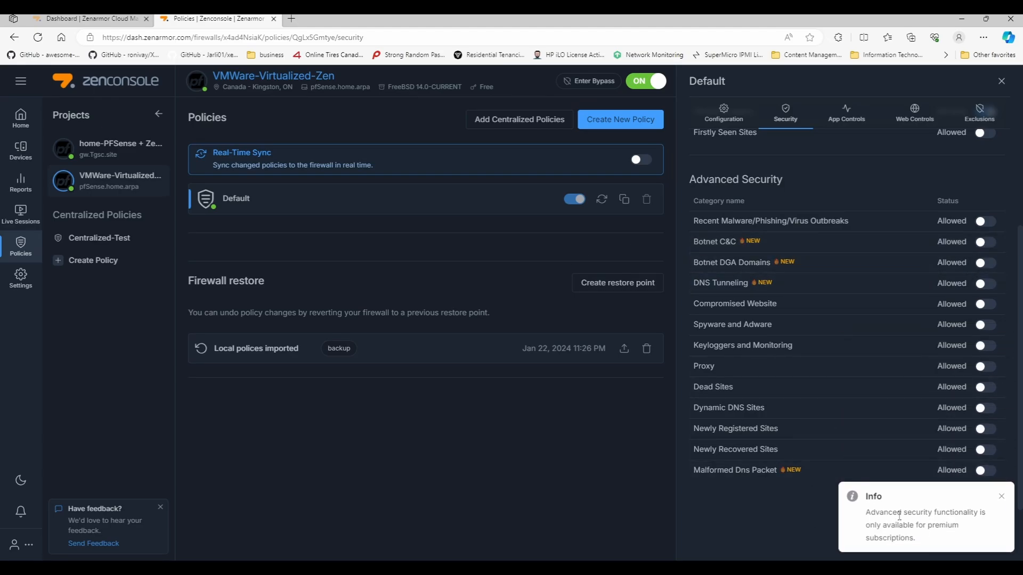
scroll("up", 3)
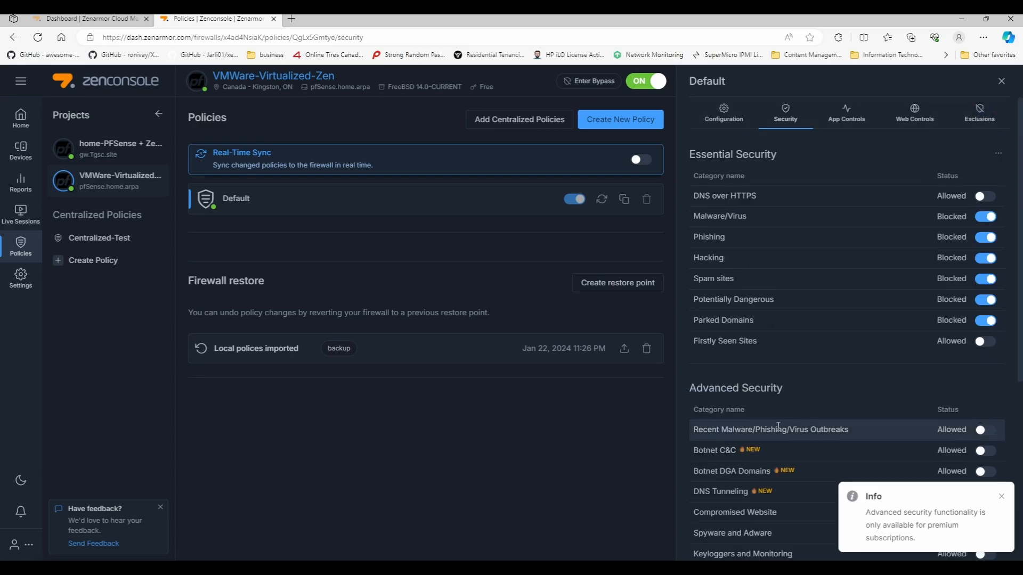
left_click(1004, 497)
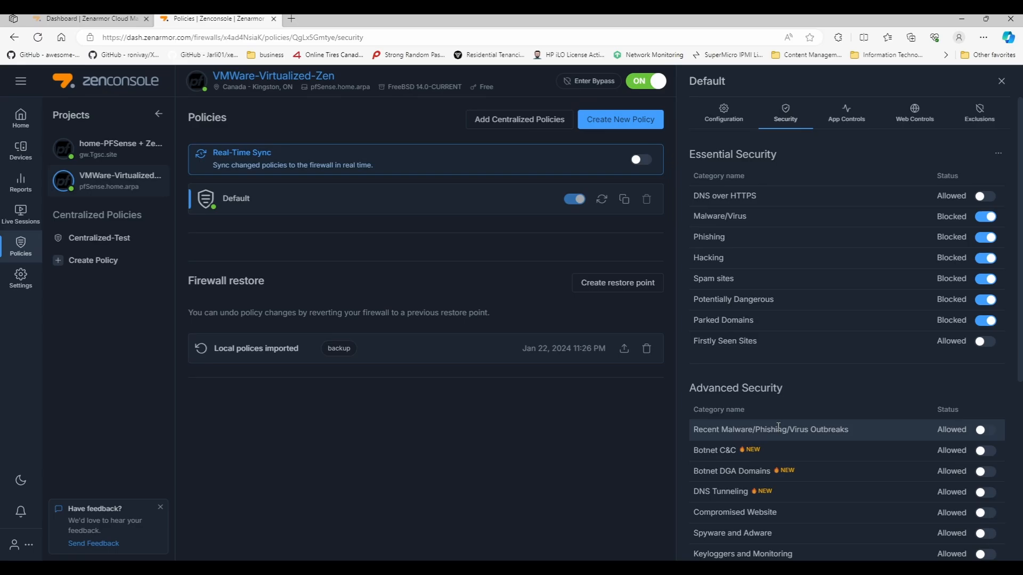
mouse_move(732, 447)
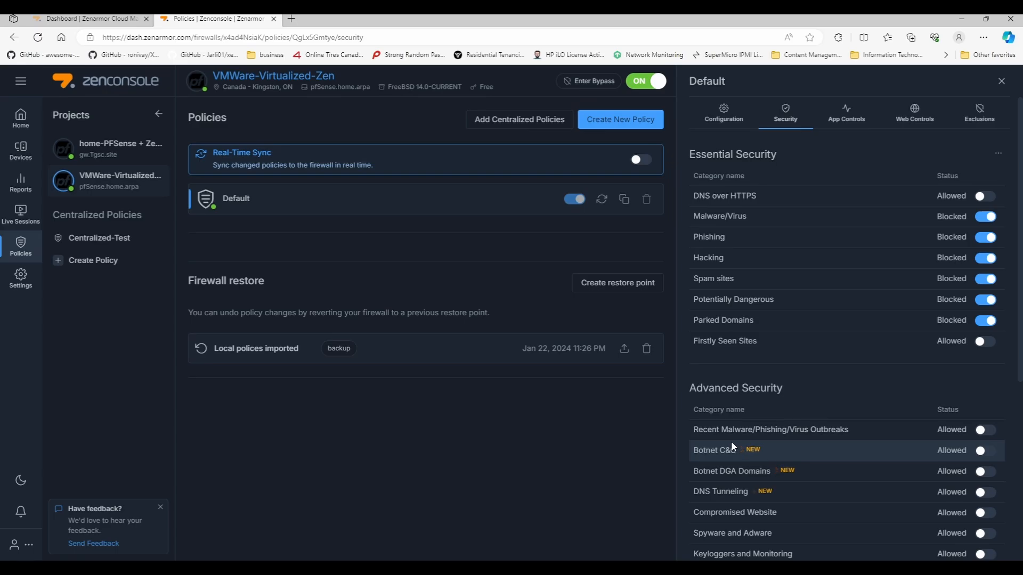
mouse_move(726, 379)
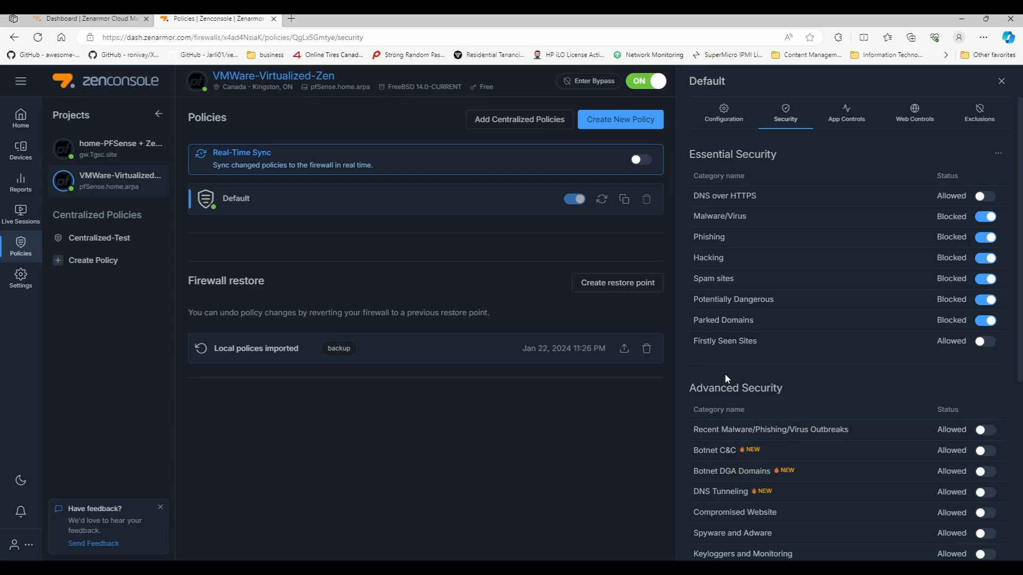
scroll("down", 3)
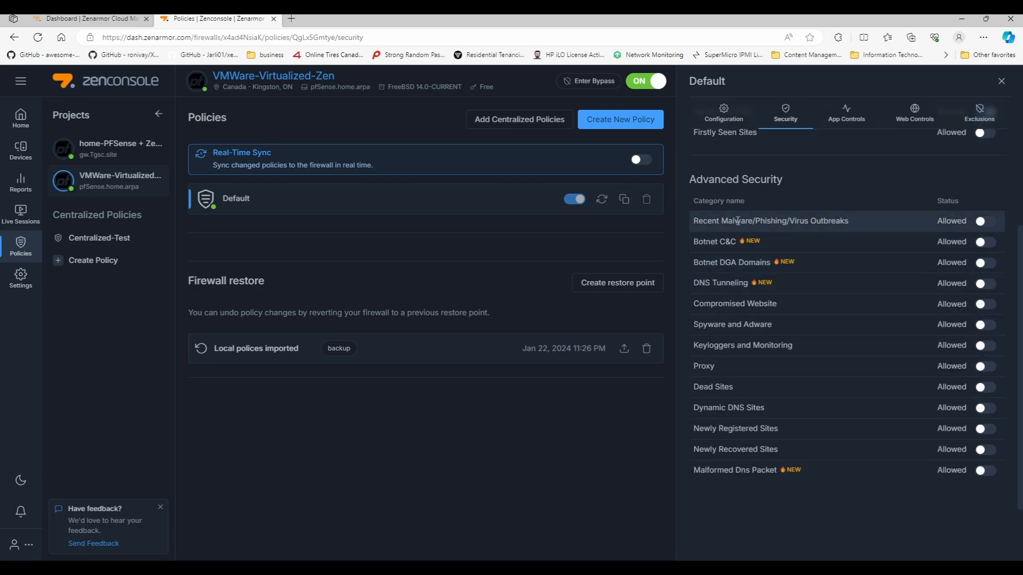
mouse_move(739, 262)
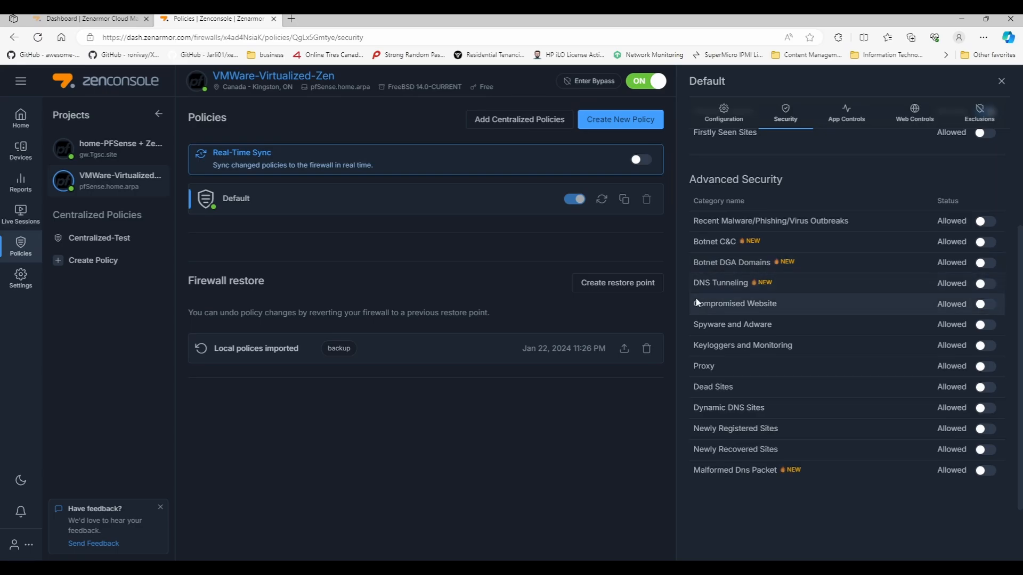
mouse_move(743, 345)
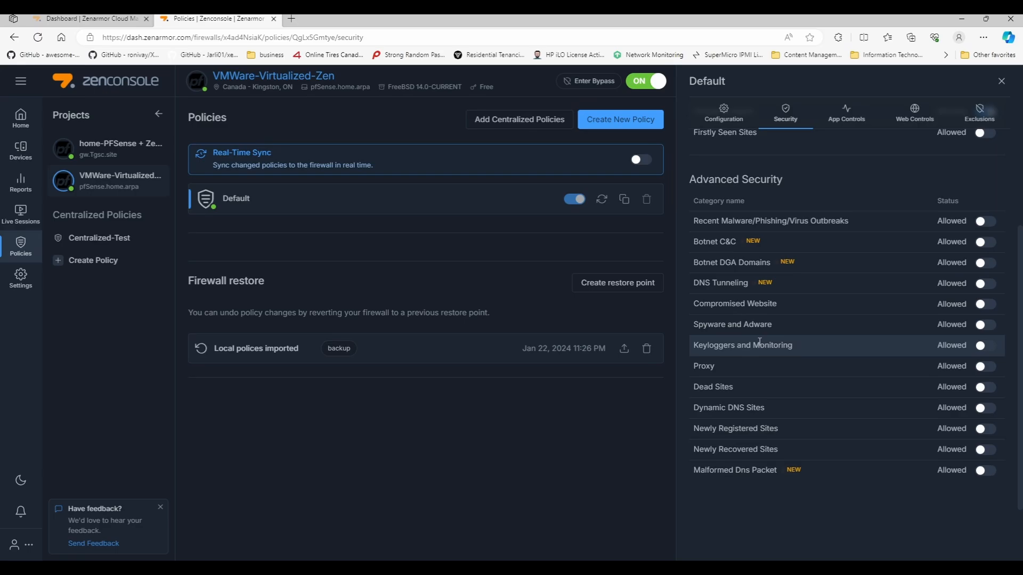
mouse_move(709, 371)
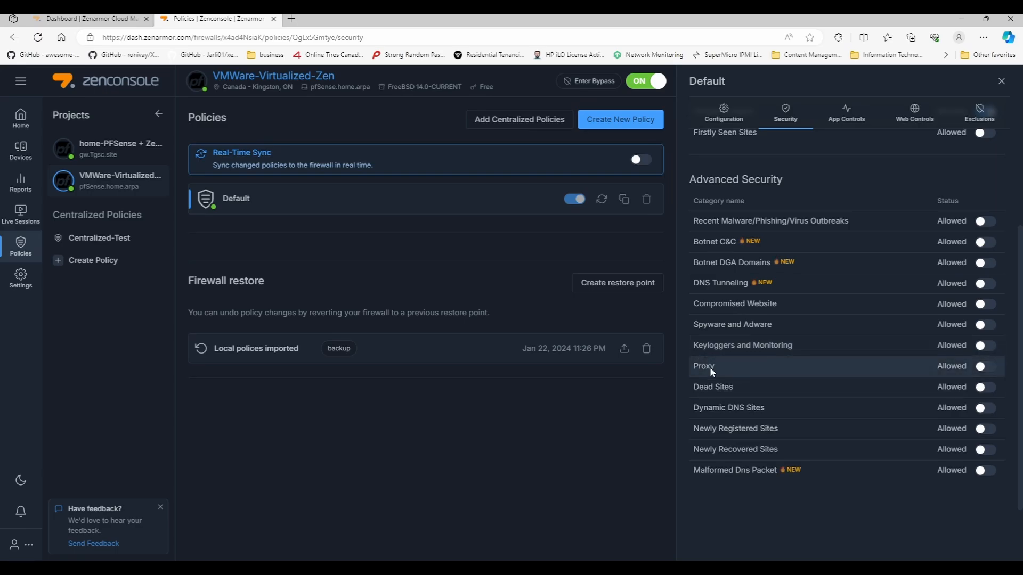
mouse_move(684, 448)
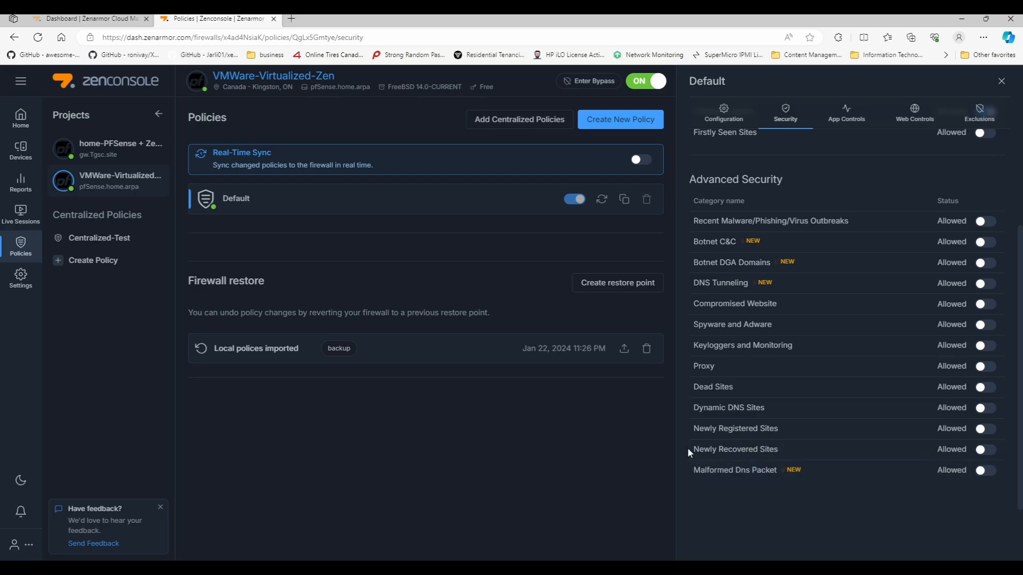
mouse_move(793, 457)
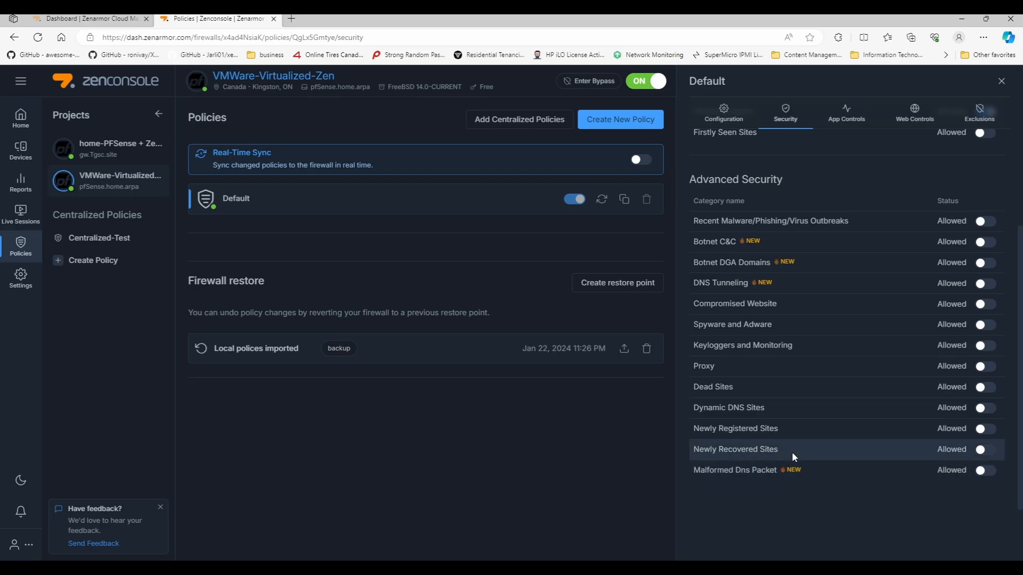
mouse_move(778, 455)
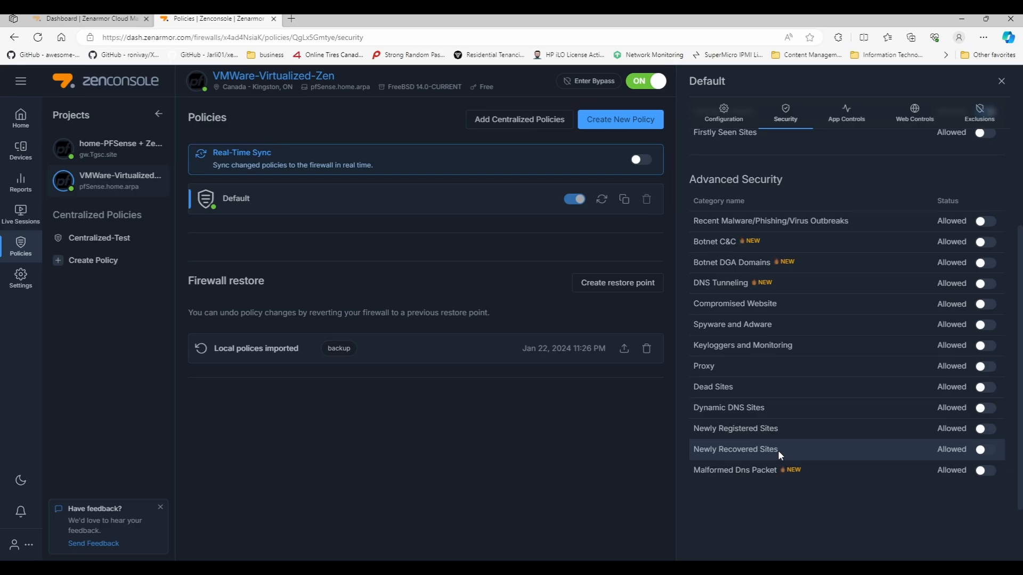
mouse_move(846, 114)
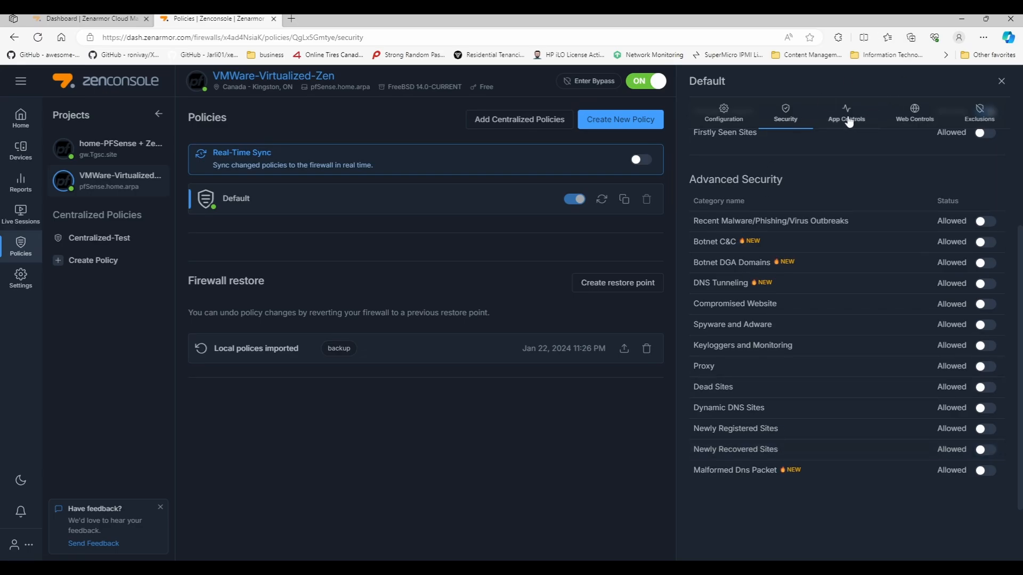
left_click(845, 112)
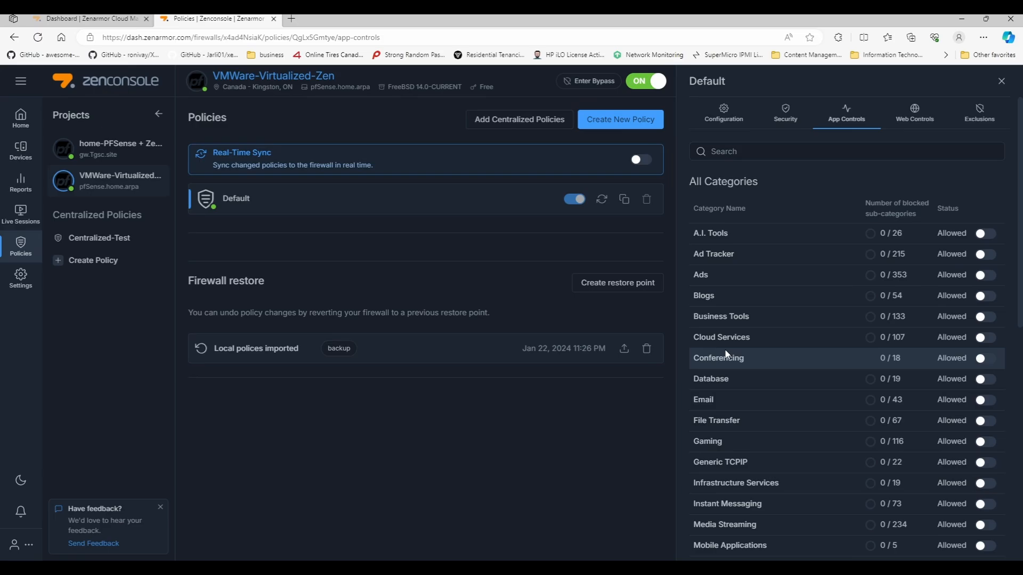
mouse_move(757, 316)
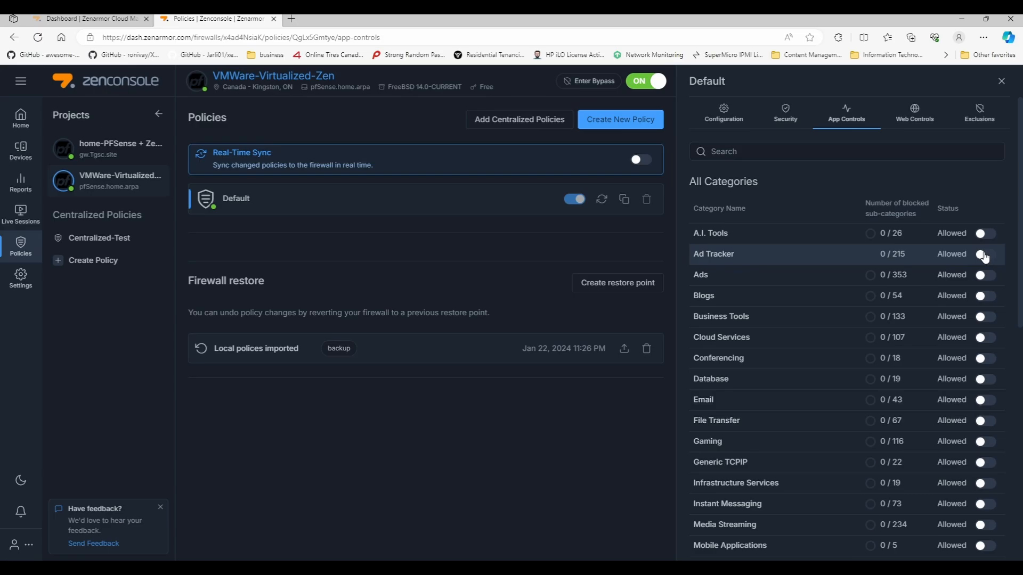
Block the Ad Tracker, Ads, Proxy and Remote Access application categories
left_click(985, 254)
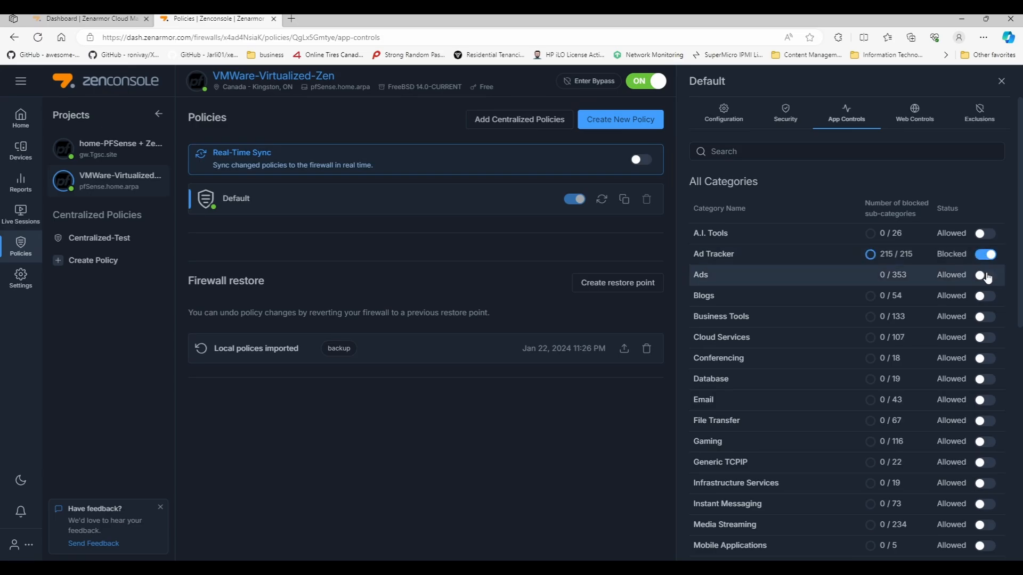
left_click(984, 275)
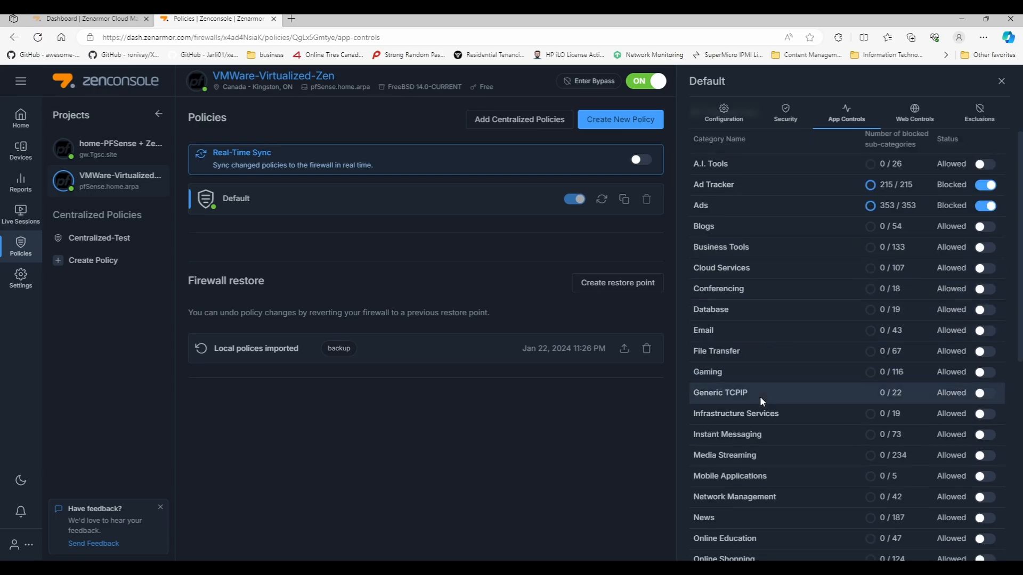
mouse_move(817, 417)
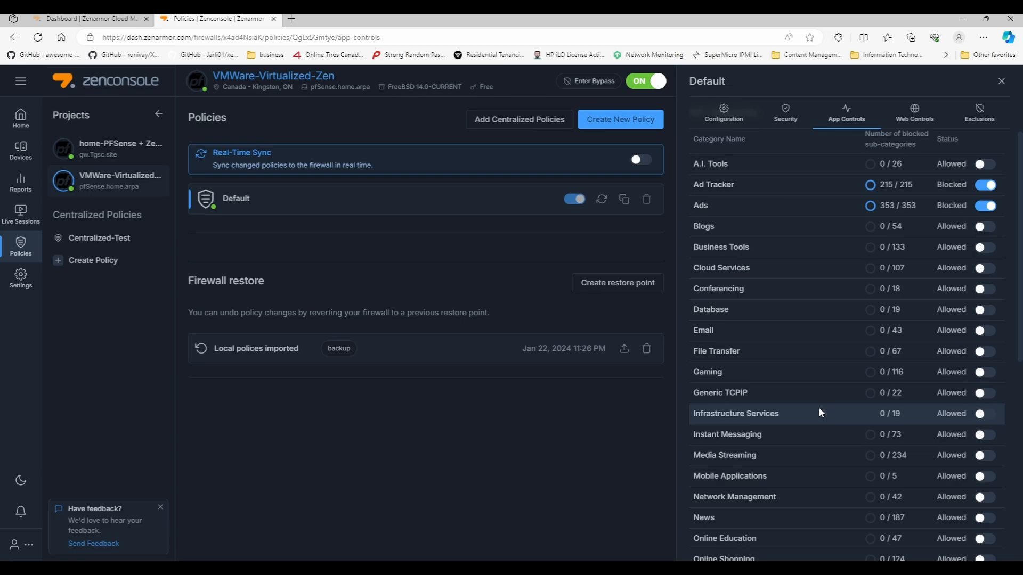
scroll("down", 3)
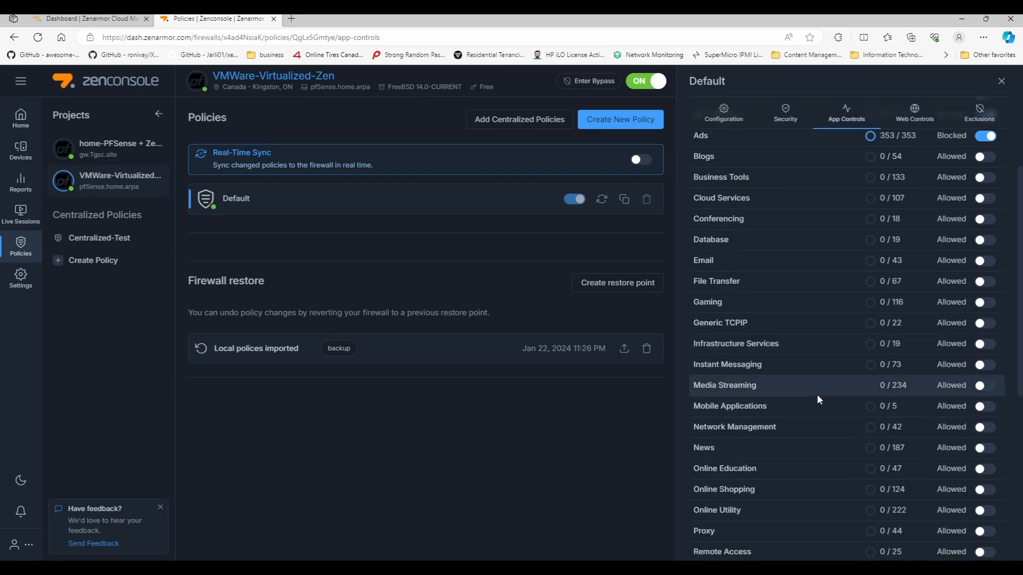
scroll("down", 3)
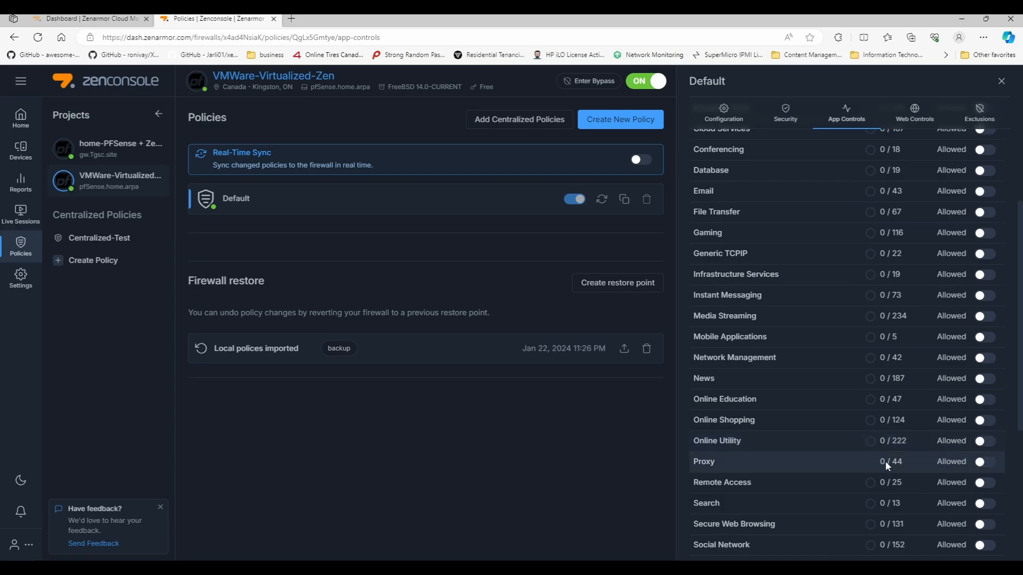
left_click(984, 461)
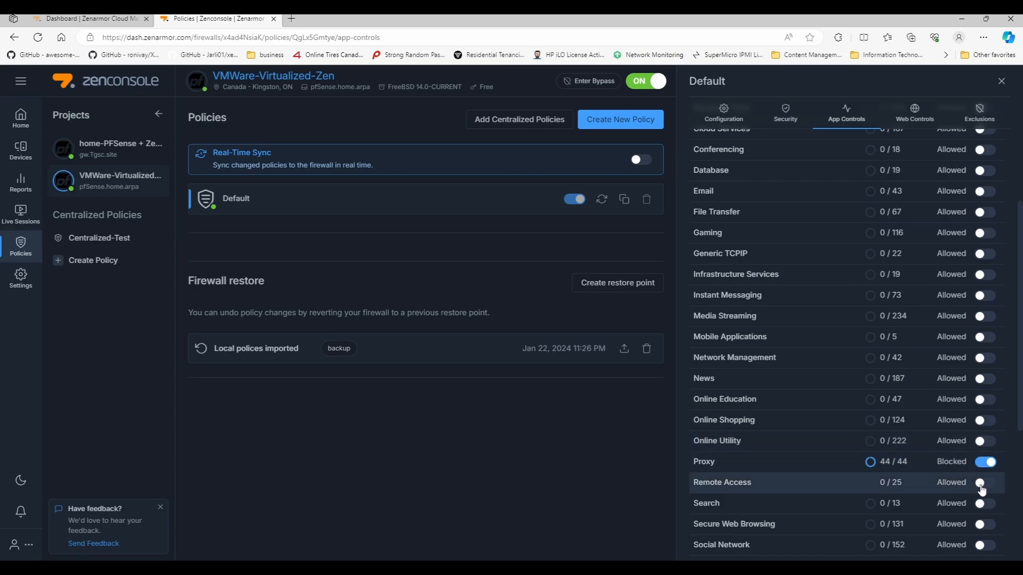
left_click(983, 481)
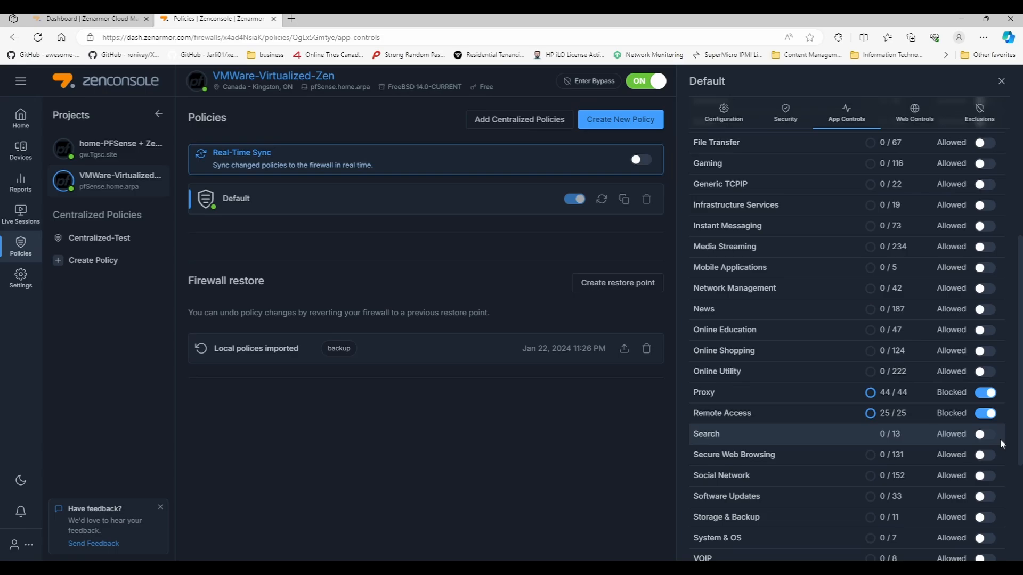
mouse_move(982, 436)
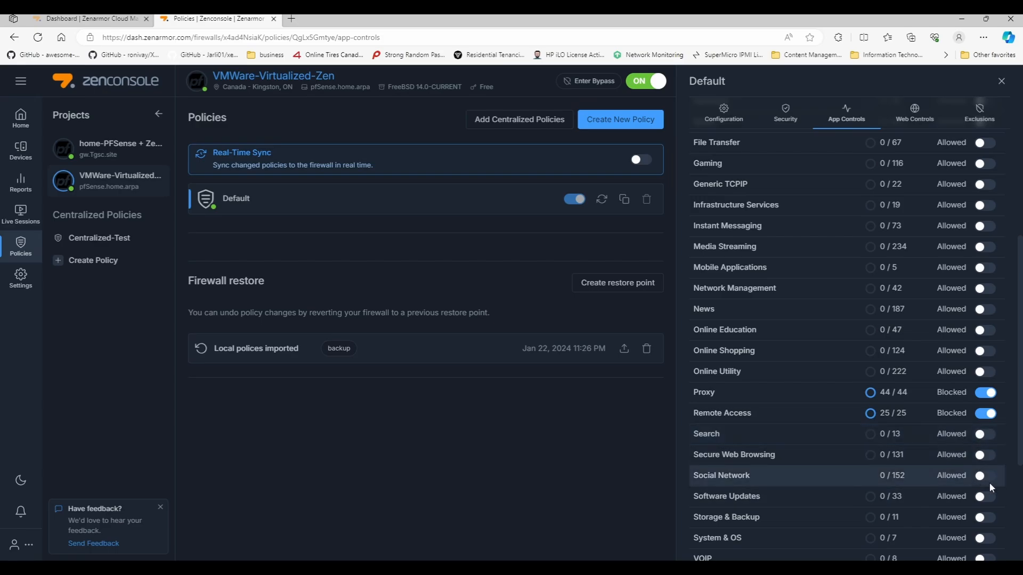
mouse_move(984, 485)
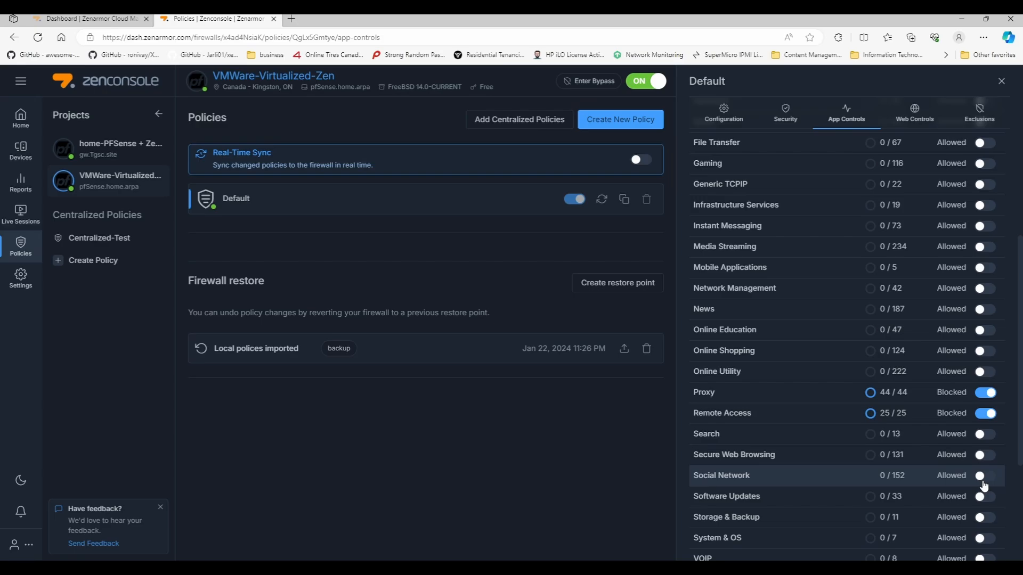
scroll("down", 3)
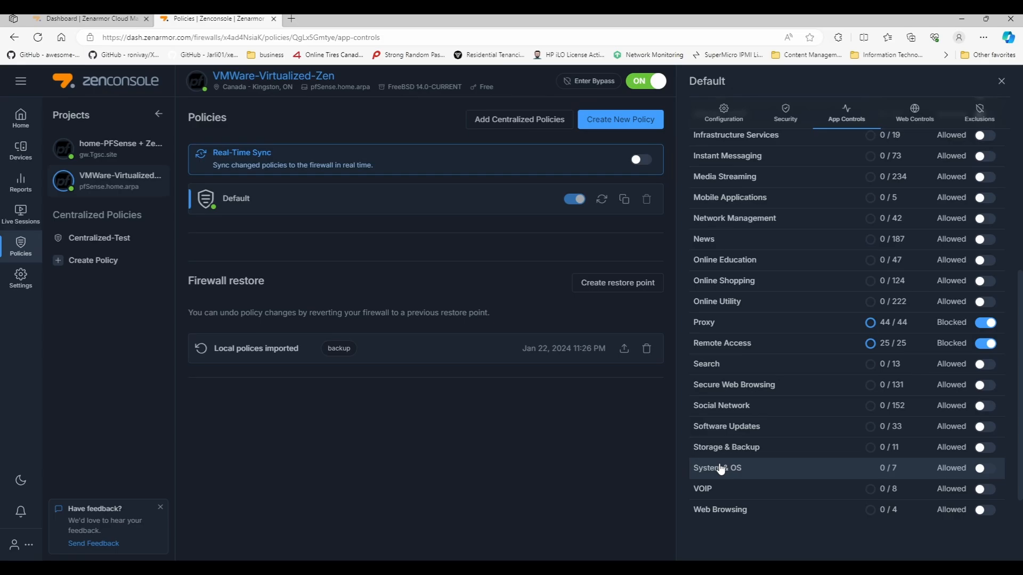
mouse_move(729, 469)
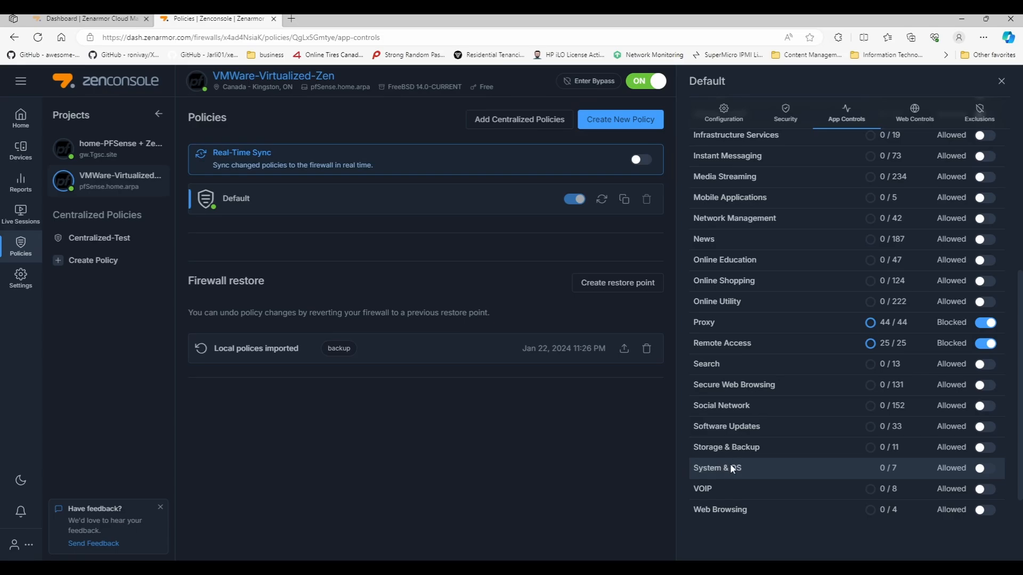
mouse_move(729, 486)
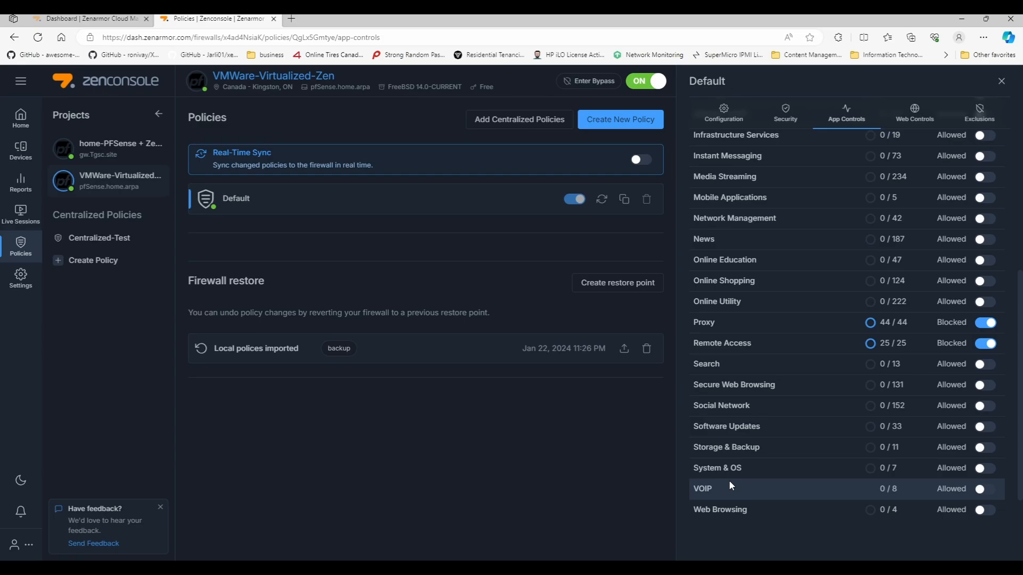
mouse_move(712, 477)
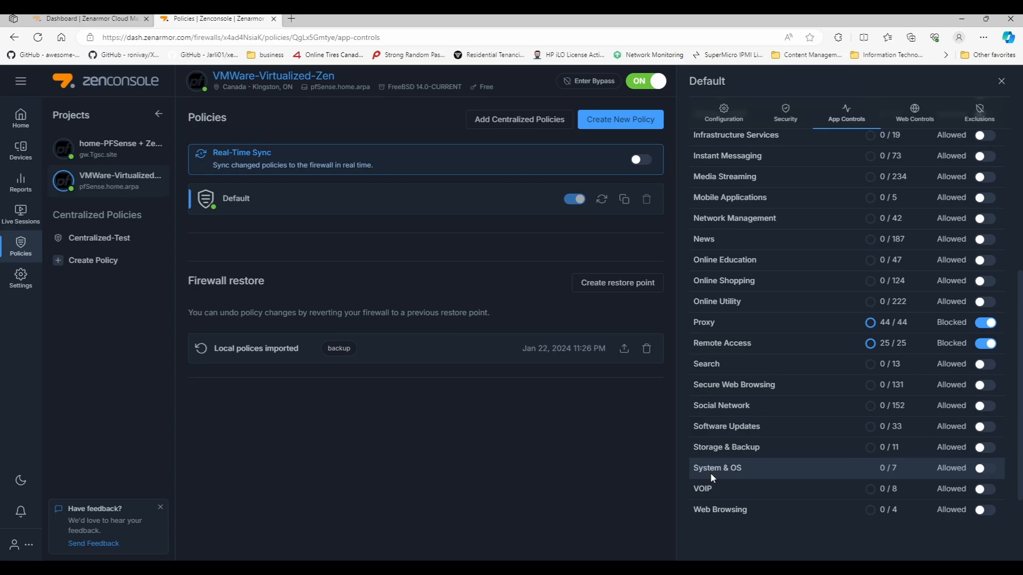
mouse_move(706, 470)
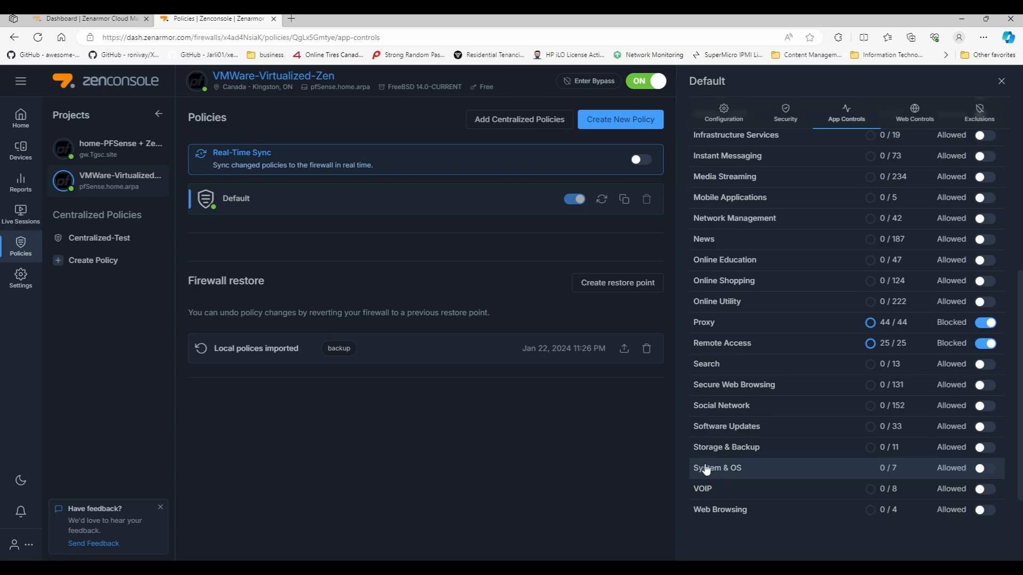
mouse_move(917, 118)
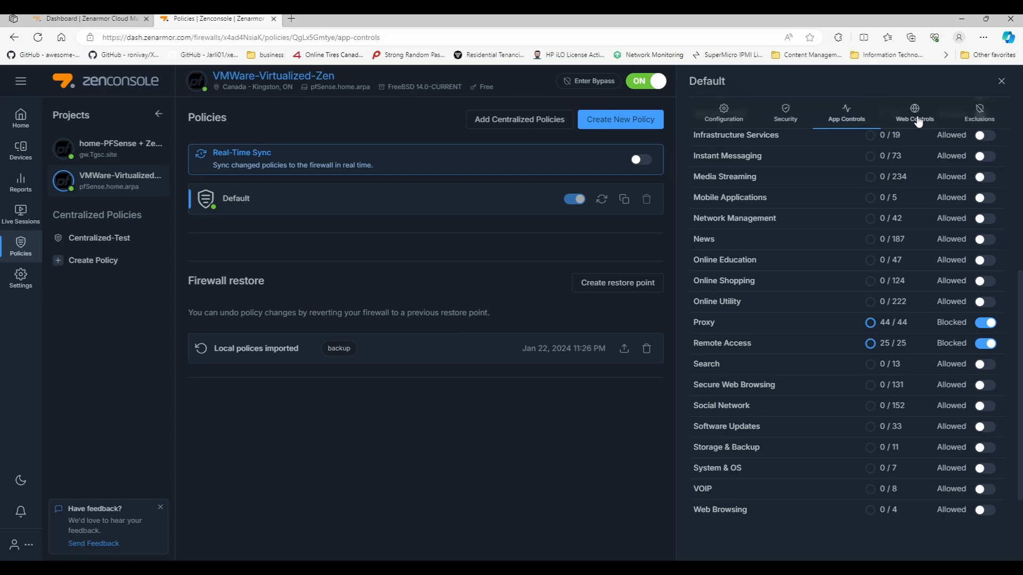
Apply the Moderate Control level in Web Controls, blocking Adult and Advertisements
left_click(914, 113)
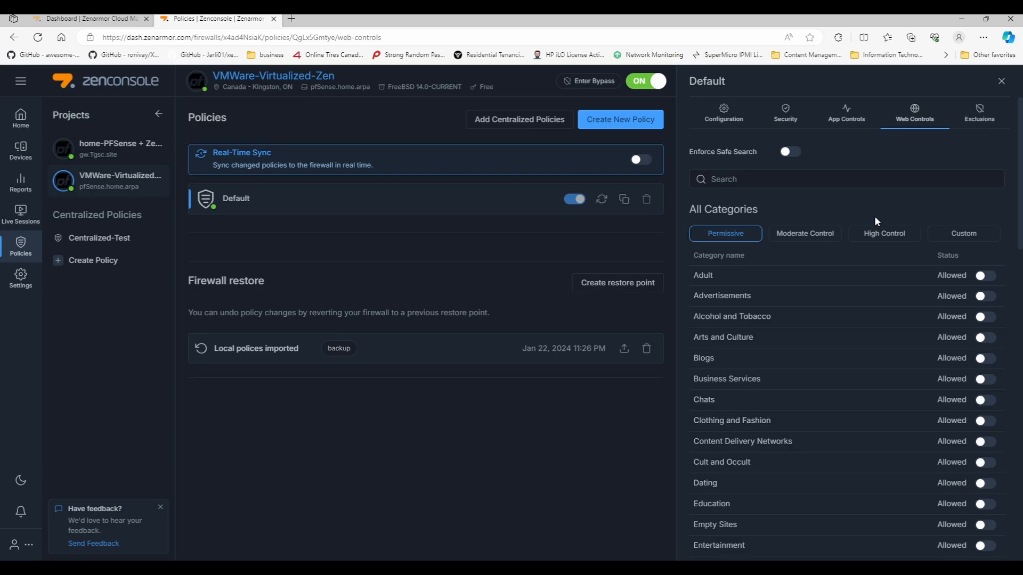
left_click(805, 234)
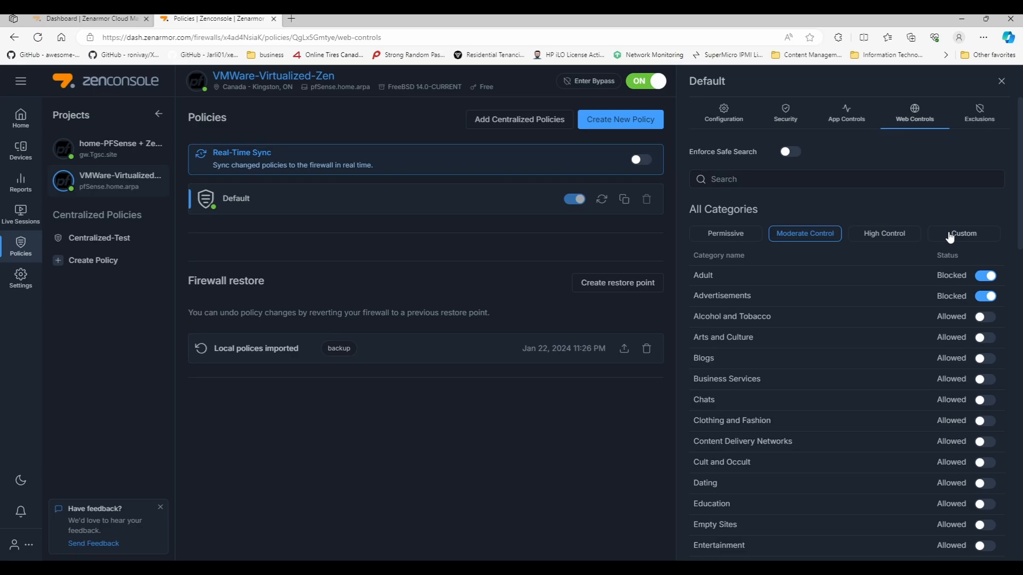
left_click(963, 234)
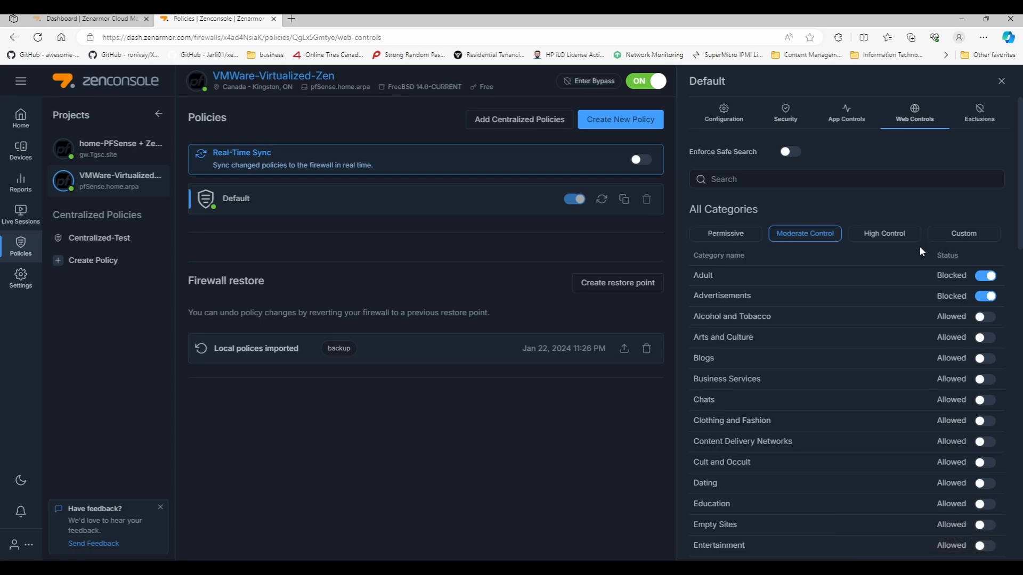
mouse_move(814, 327)
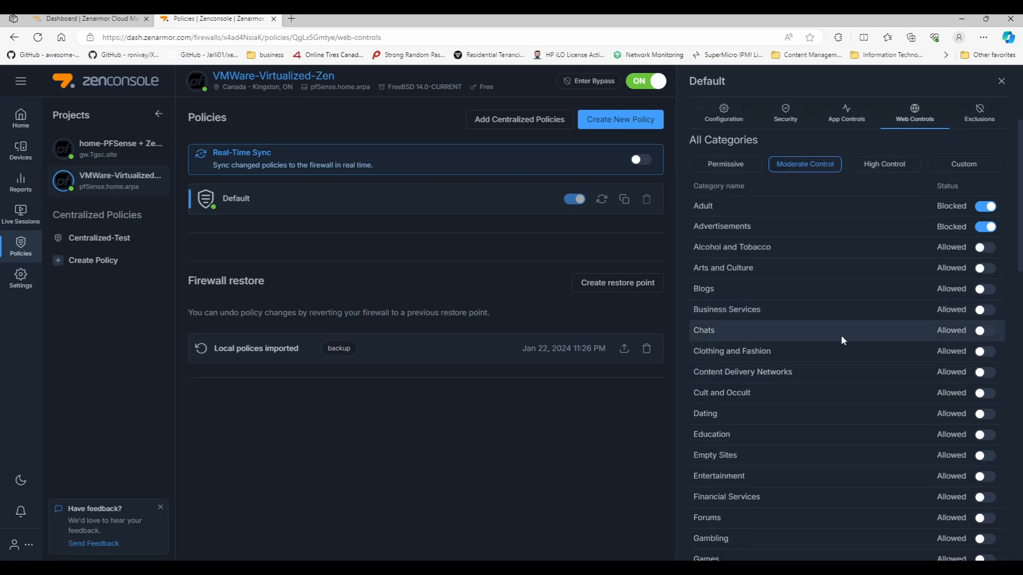
mouse_move(823, 421)
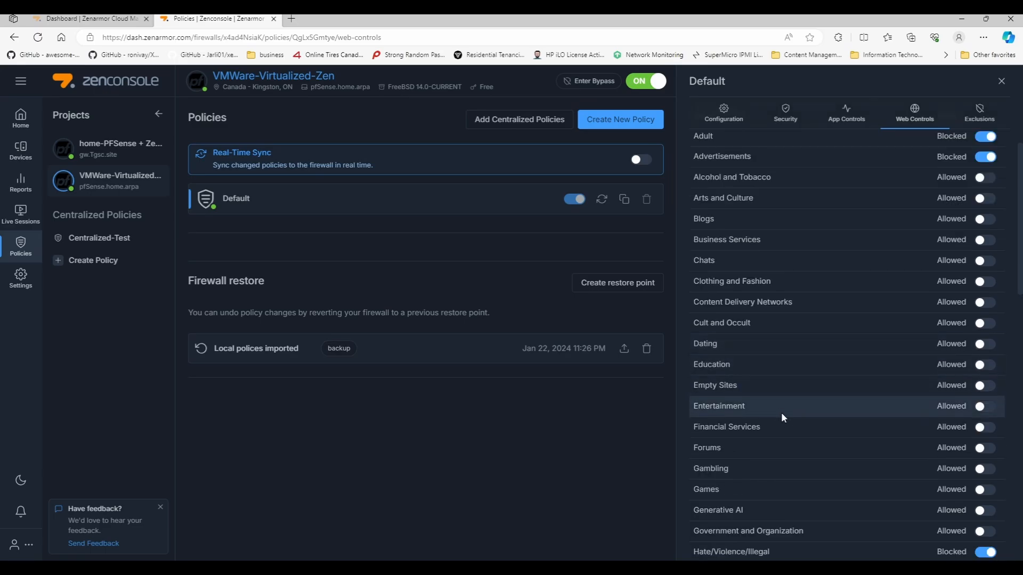
scroll("down", 3)
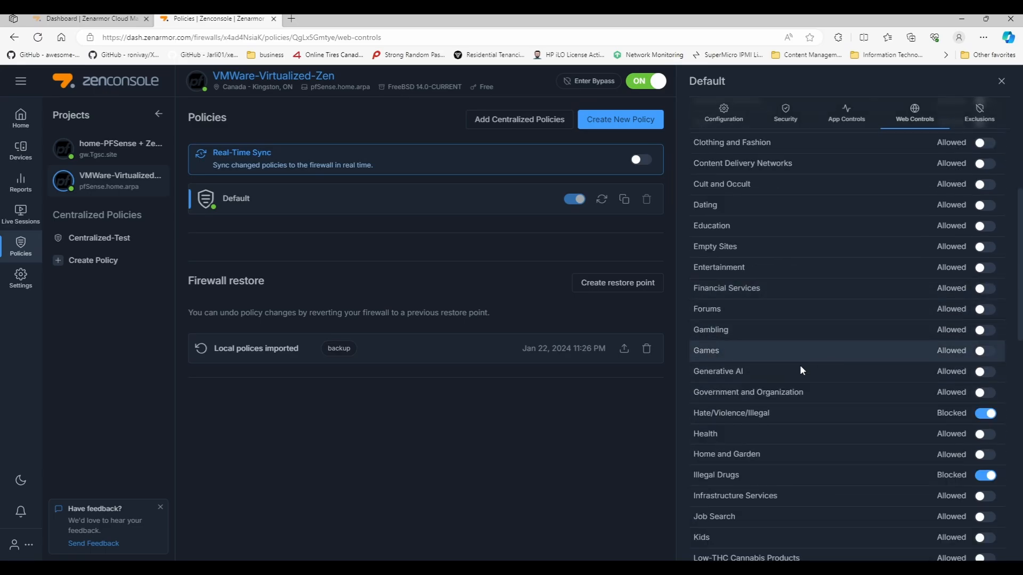
scroll("down", 3)
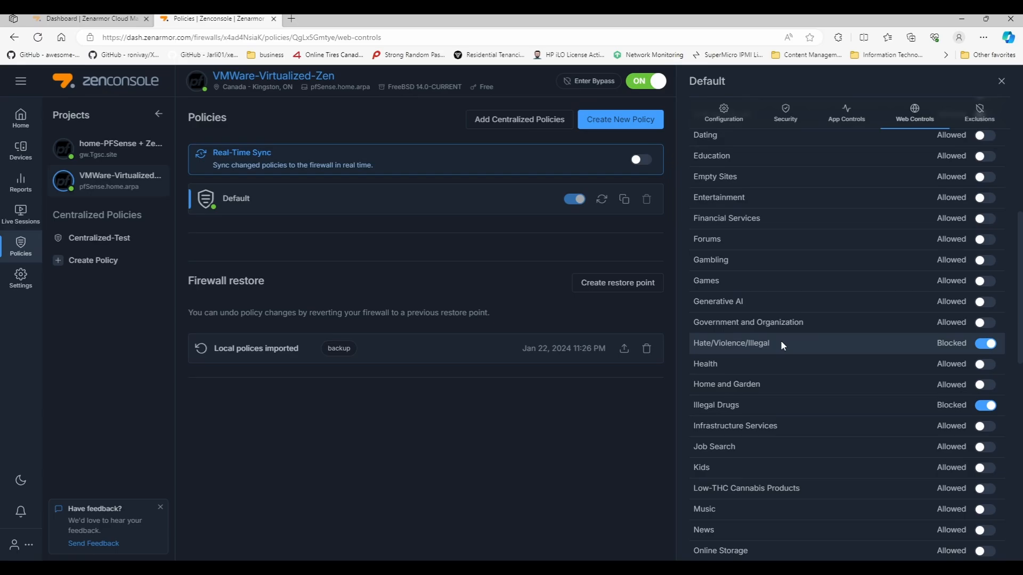
mouse_move(814, 371)
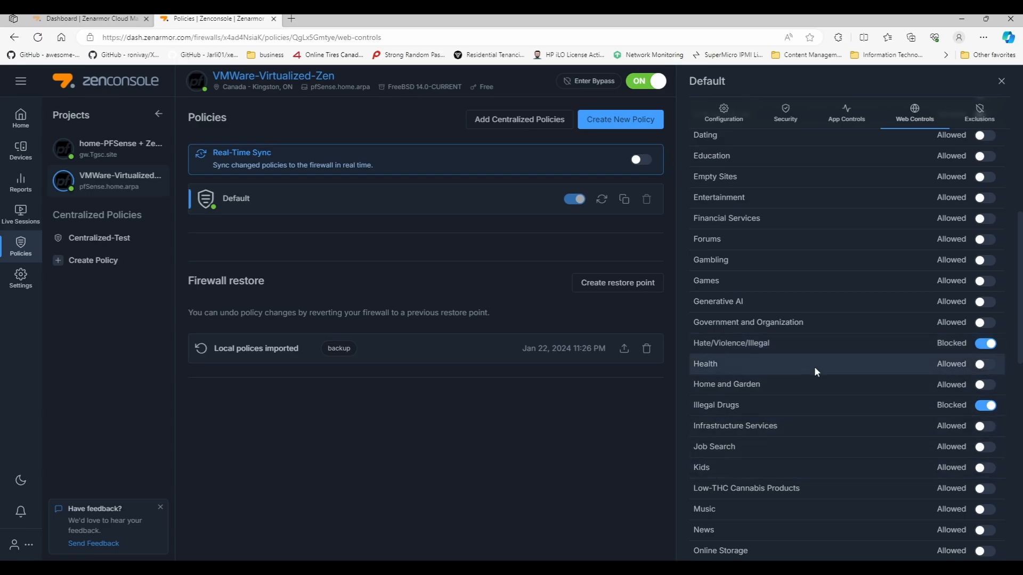
scroll("down", 3)
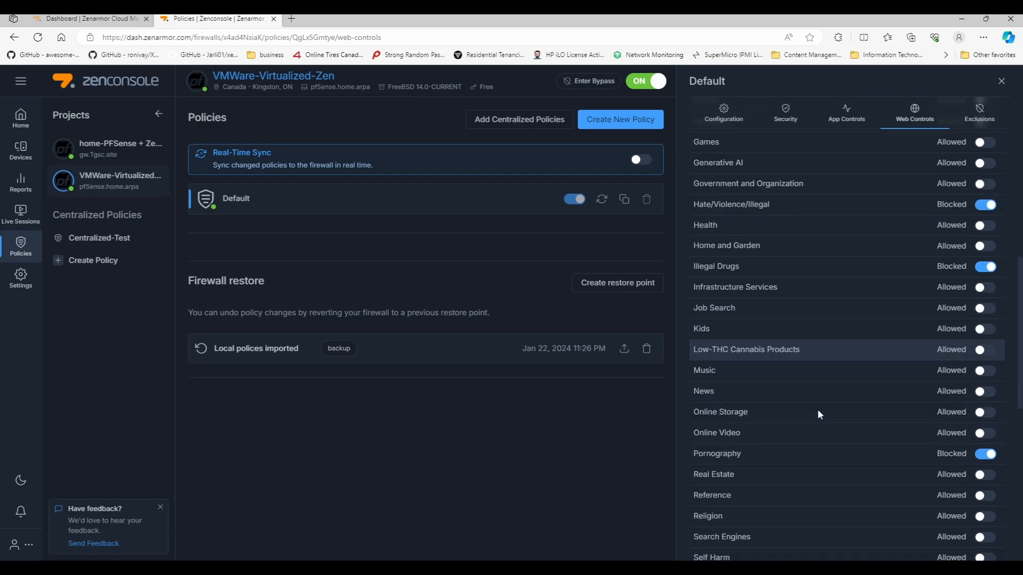
mouse_move(800, 457)
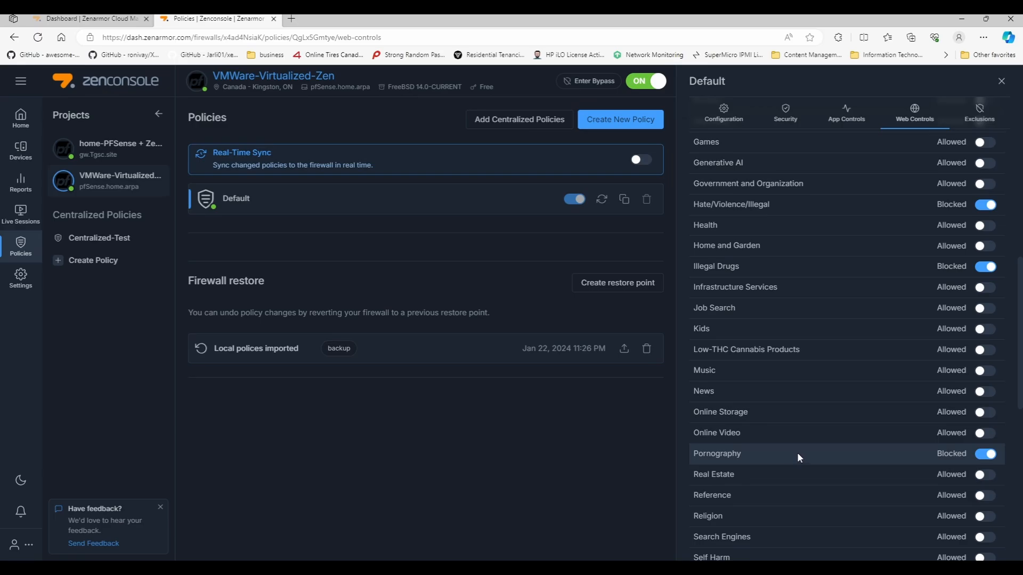
scroll("down", 3)
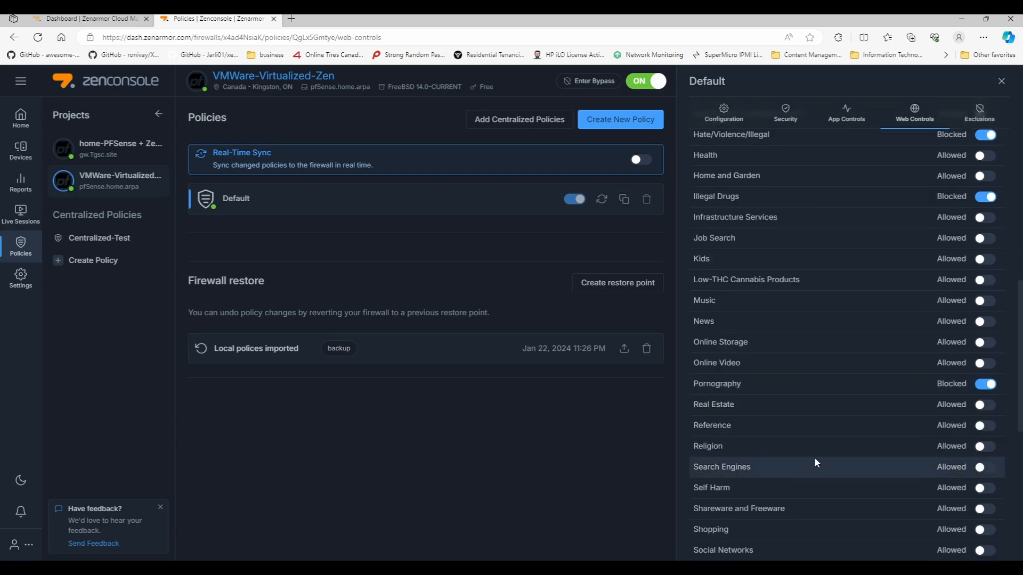
mouse_move(795, 471)
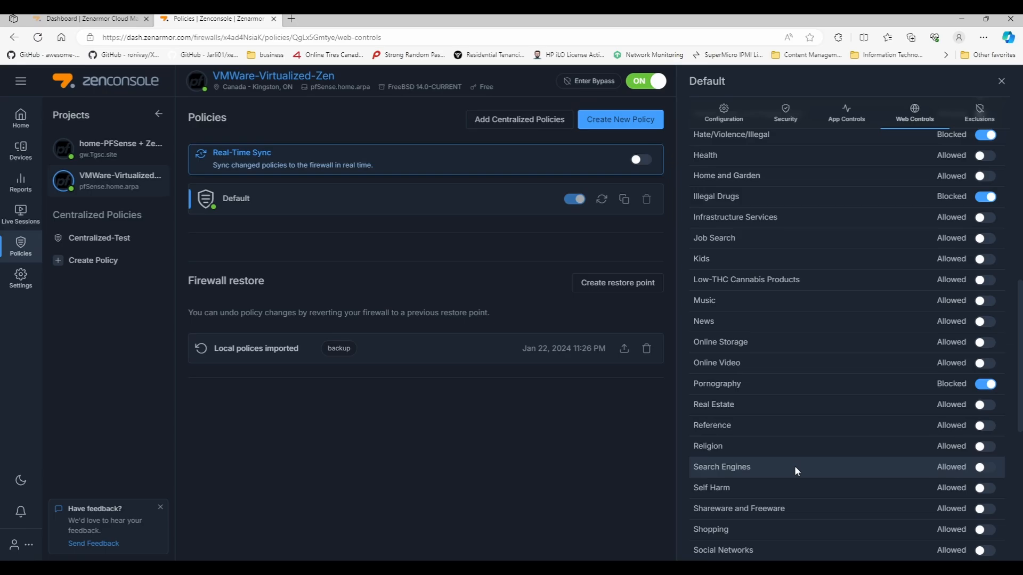
scroll("down", 3)
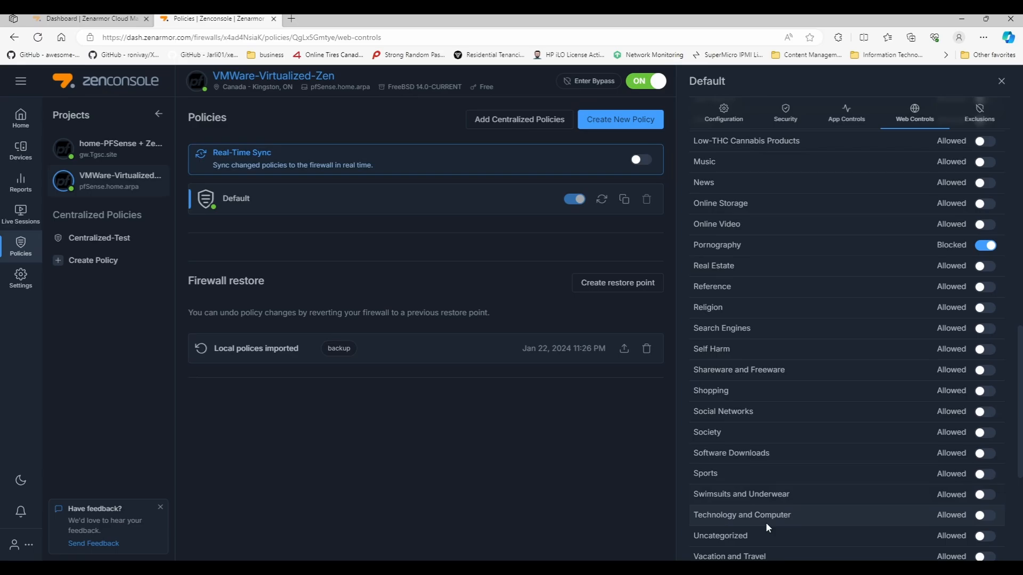
scroll("down", 3)
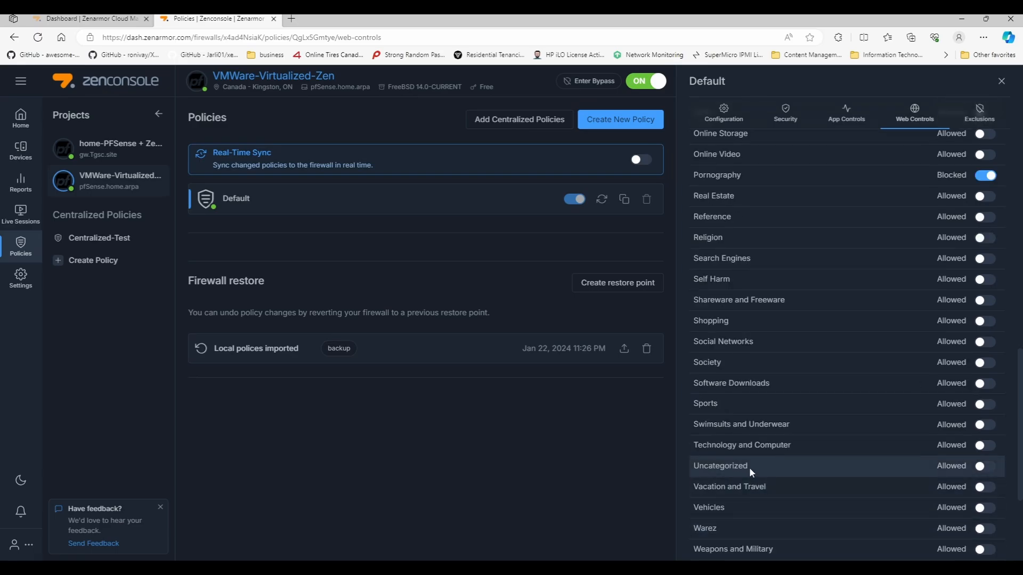
scroll("down", 3)
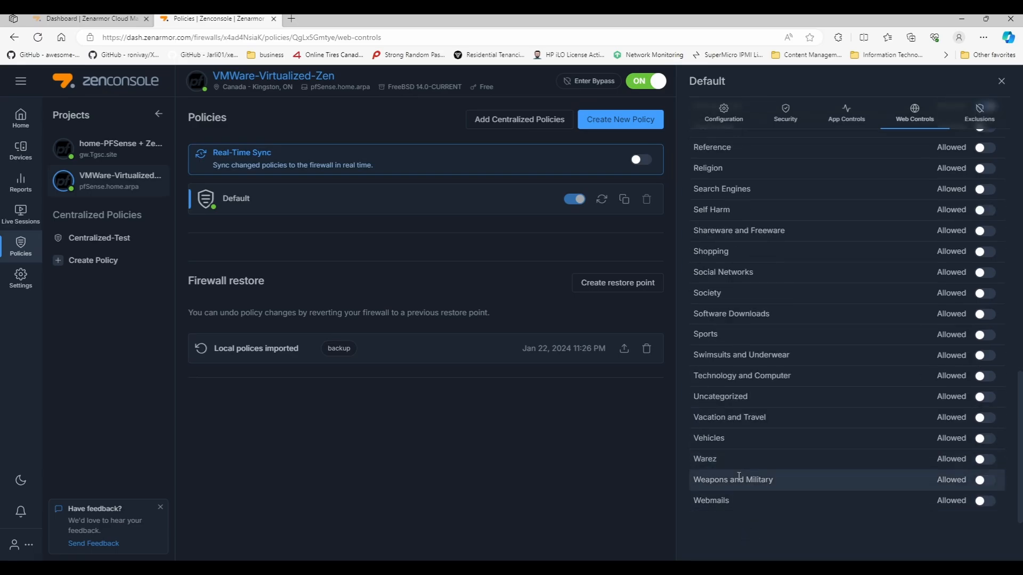
mouse_move(725, 464)
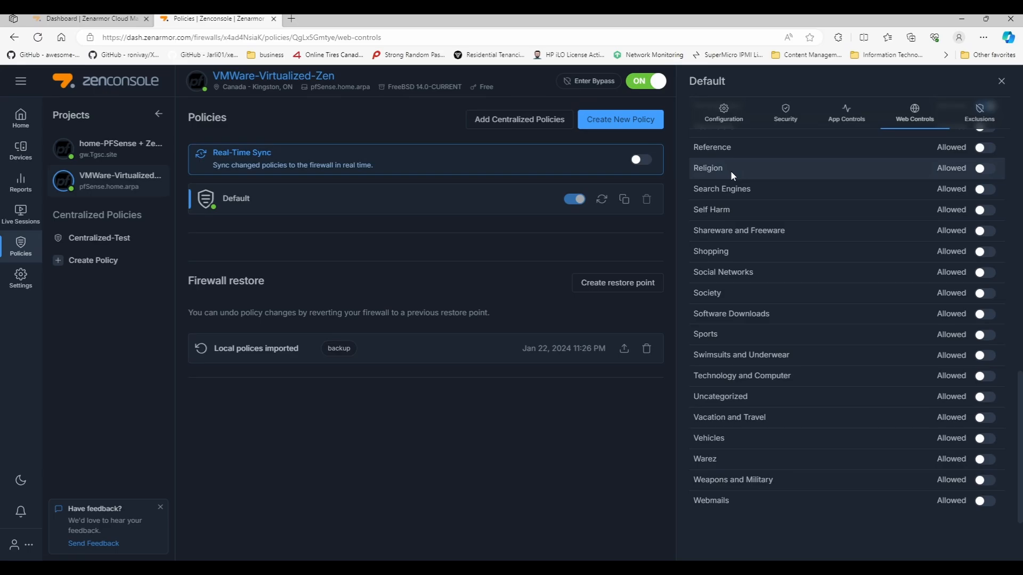
mouse_move(721, 210)
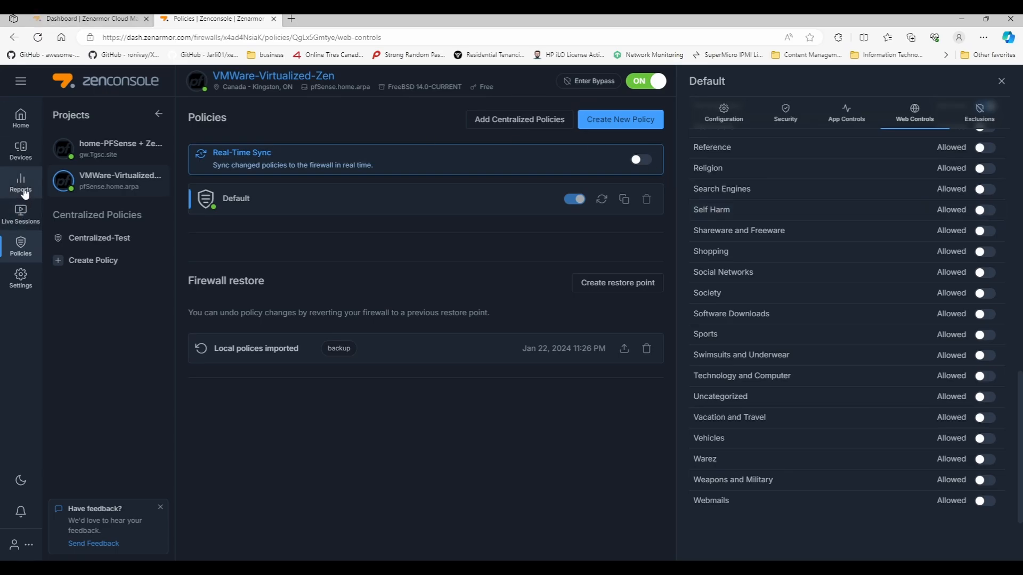
View the Connections report down to the Top Local Hosts and Top Remote Hosts charts
left_click(20, 185)
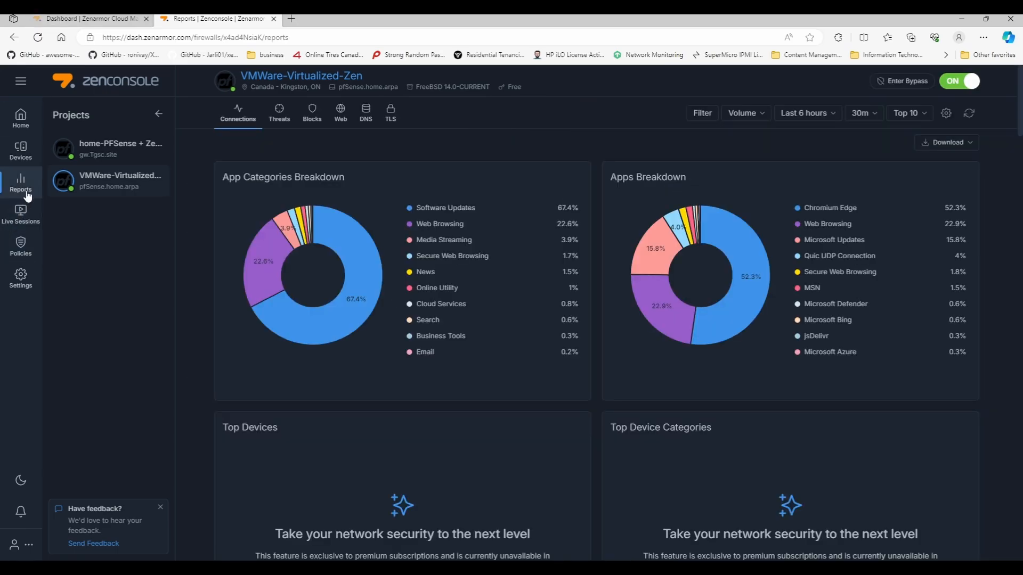
mouse_move(119, 211)
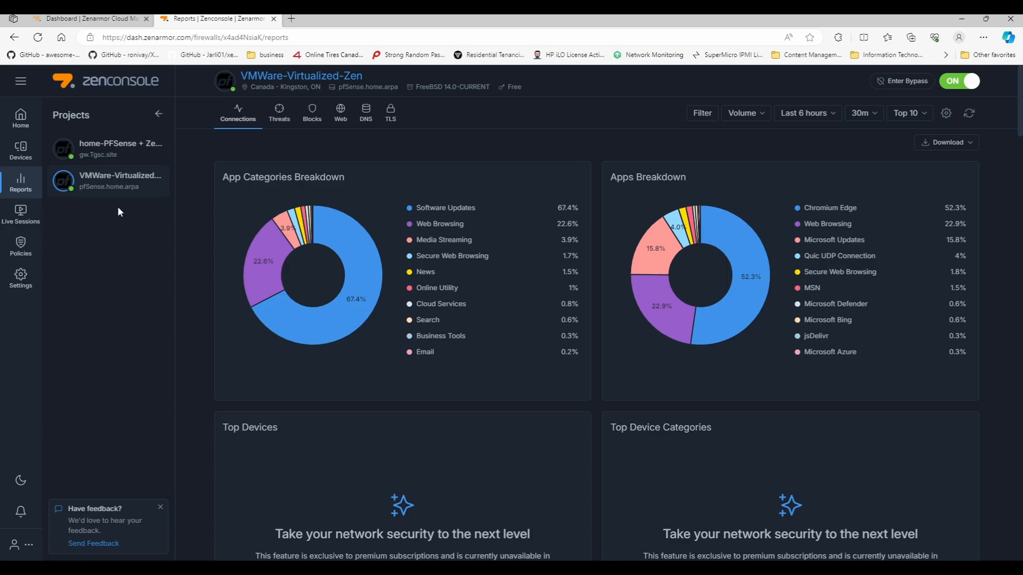
scroll("down", 3)
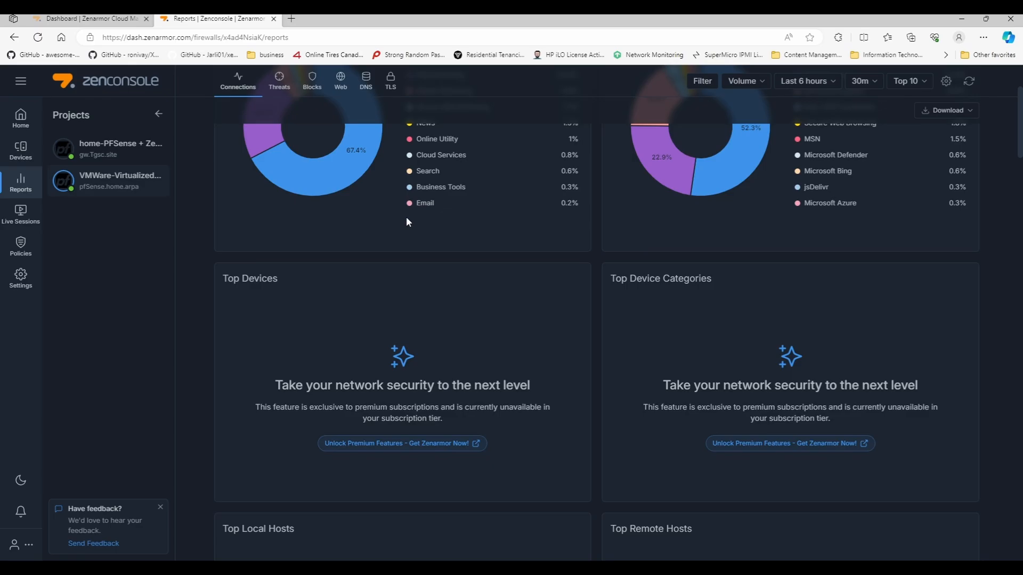
scroll("down", 3)
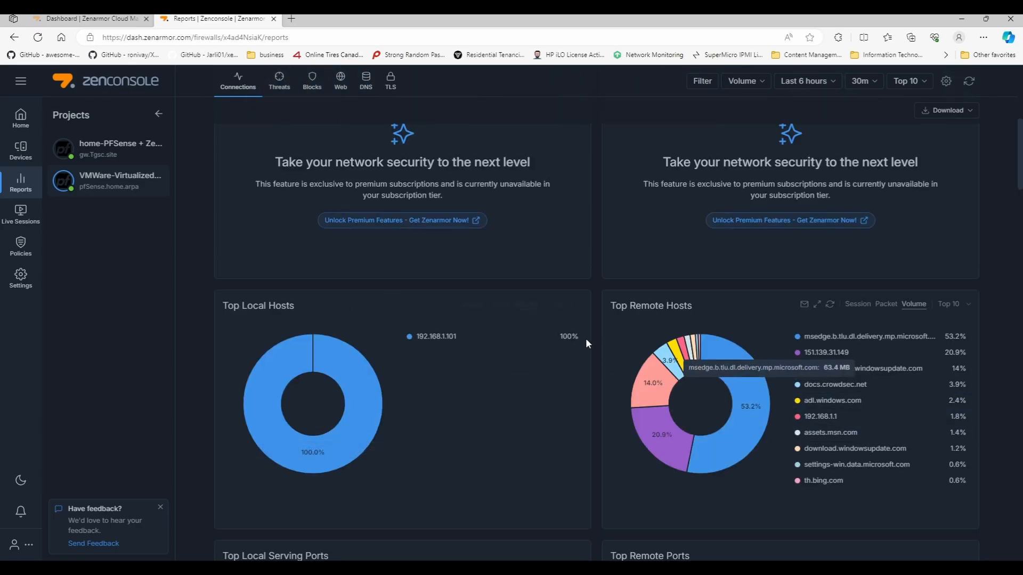
left_click(120, 181)
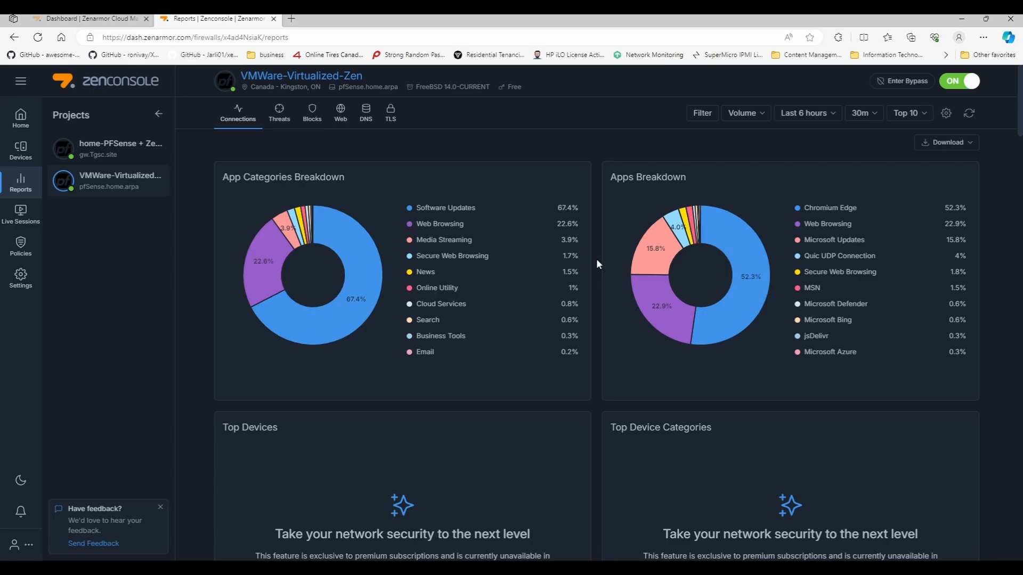
scroll("down", 3)
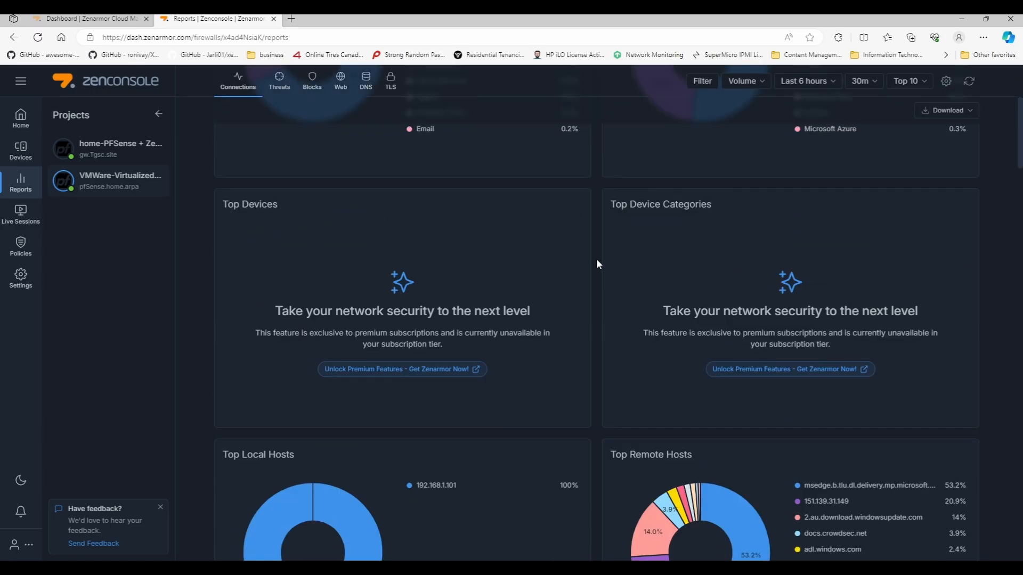
Scroll past Top Ports and Unique Local Hosts to the Egress New Connections Heatmap and Facts
scroll("down", 3)
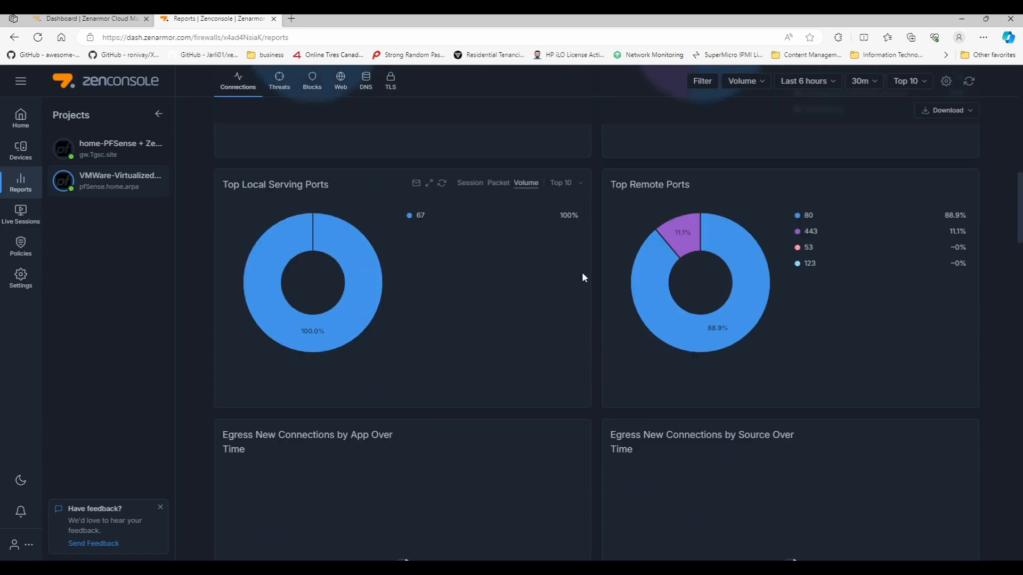
scroll("down", 3)
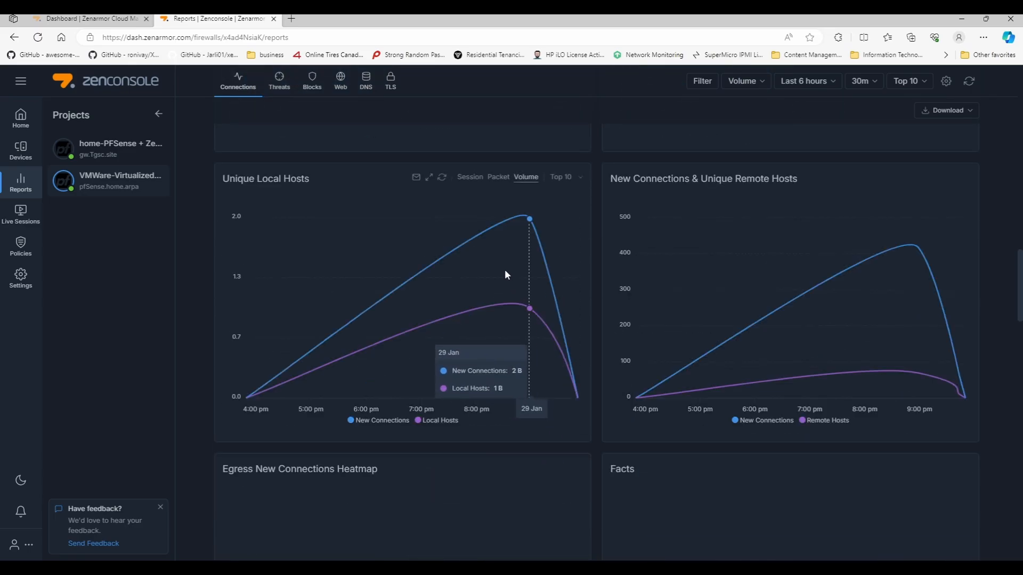
scroll("down", 3)
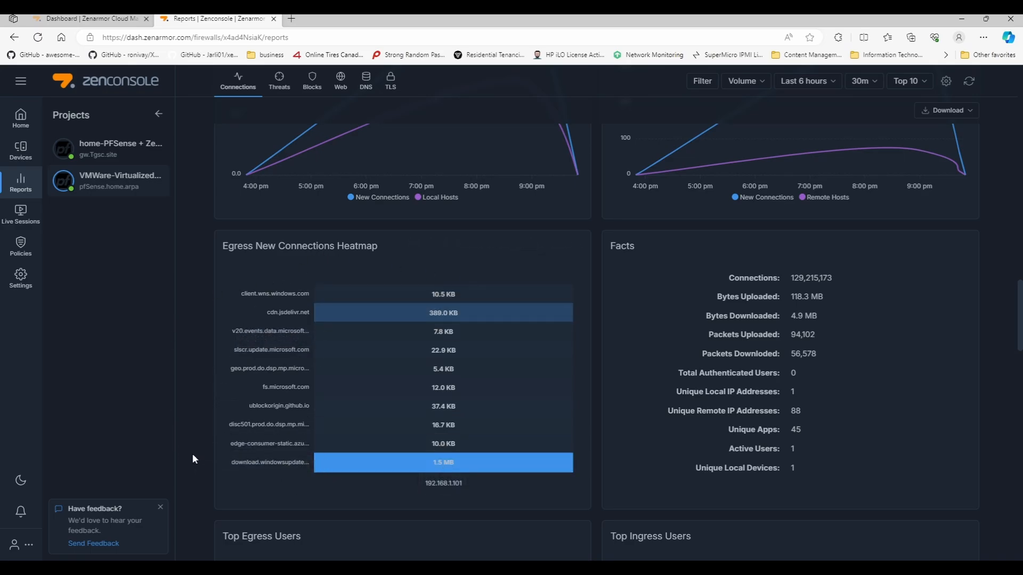
scroll("down", 3)
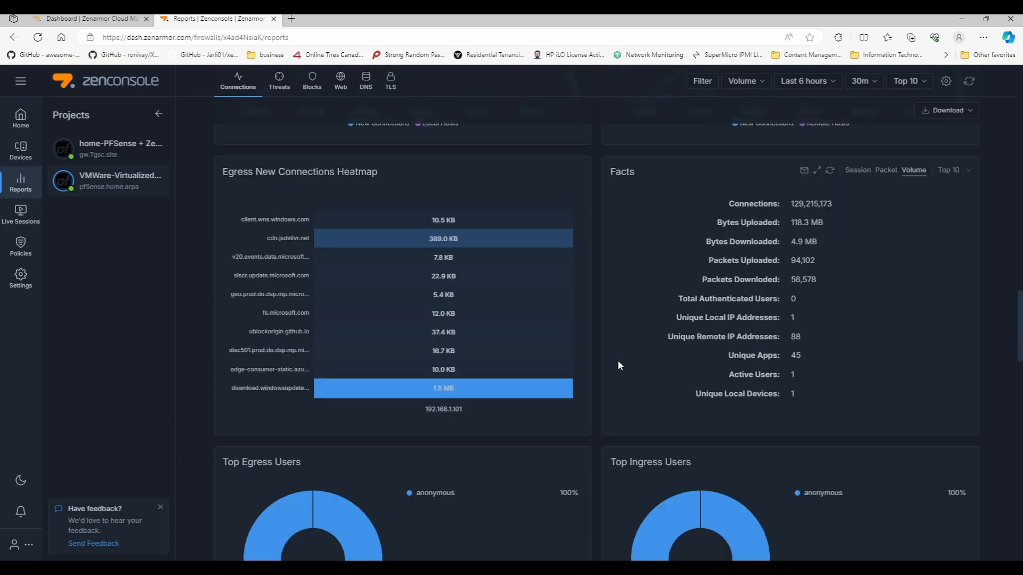
mouse_move(314, 331)
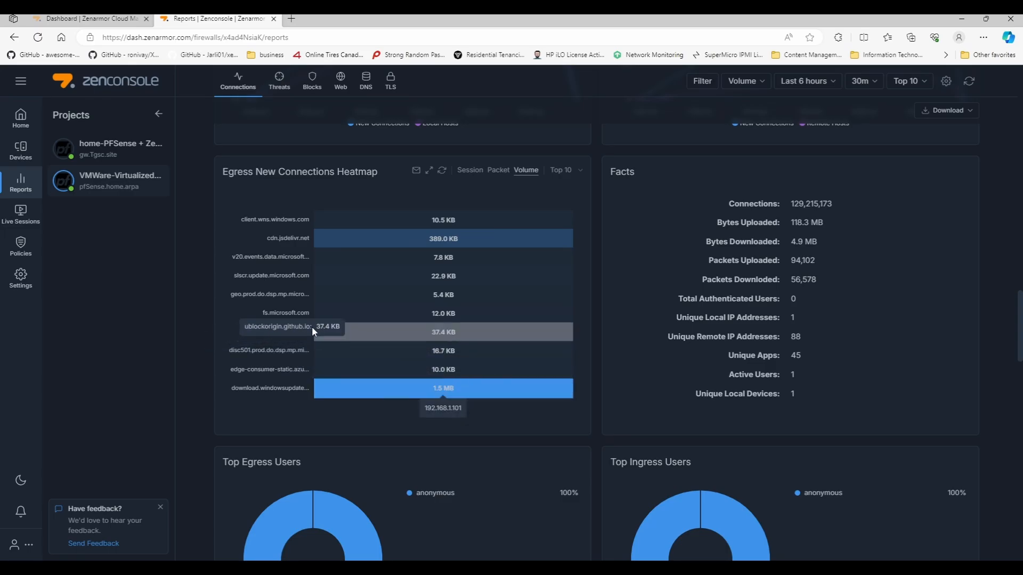
mouse_move(246, 344)
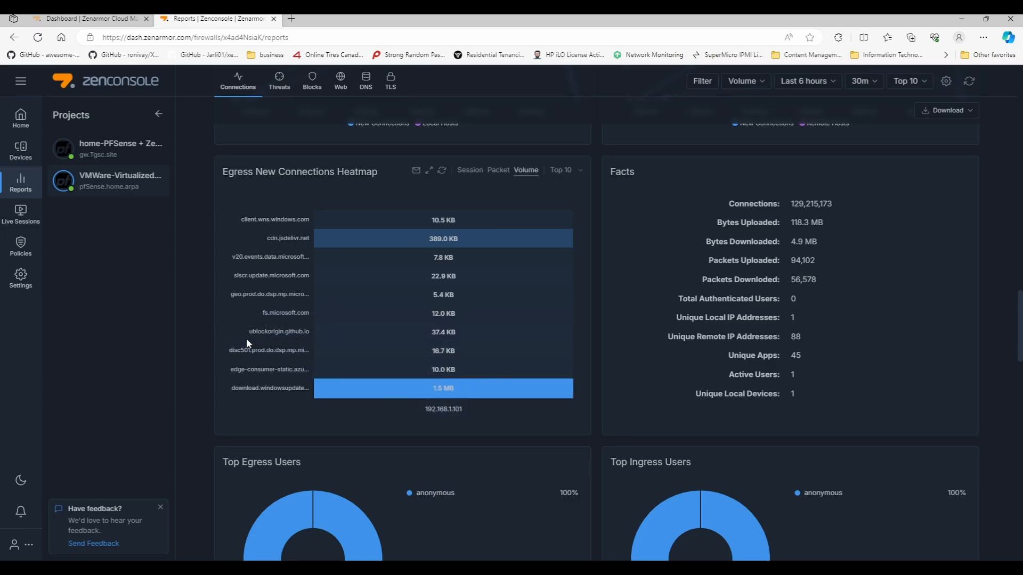
mouse_move(254, 338)
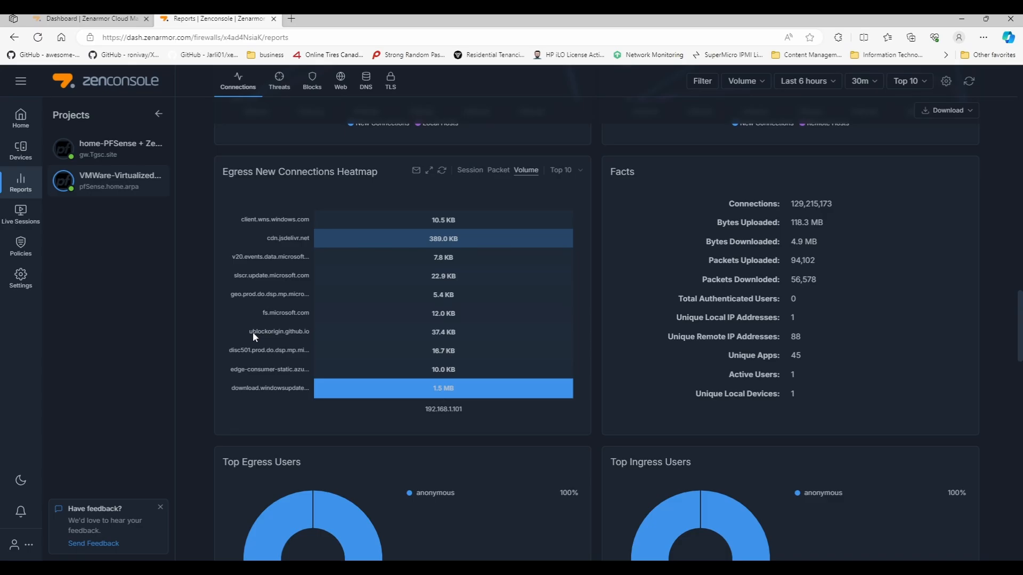
mouse_move(252, 335)
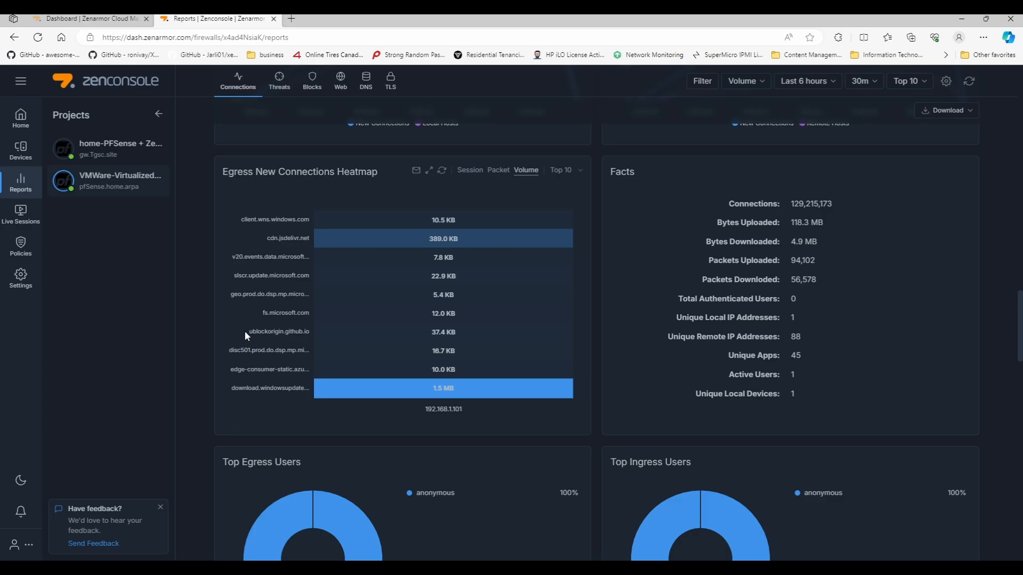
mouse_move(305, 381)
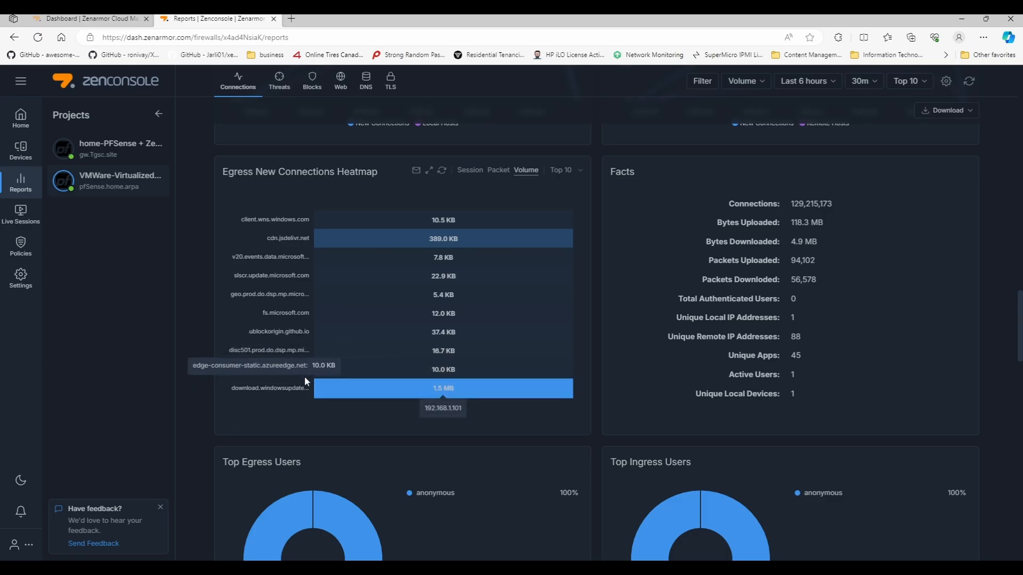
Scroll through Top Egress/Ingress Users, Policies and the destination map to the Table of Apps
scroll("down", 3)
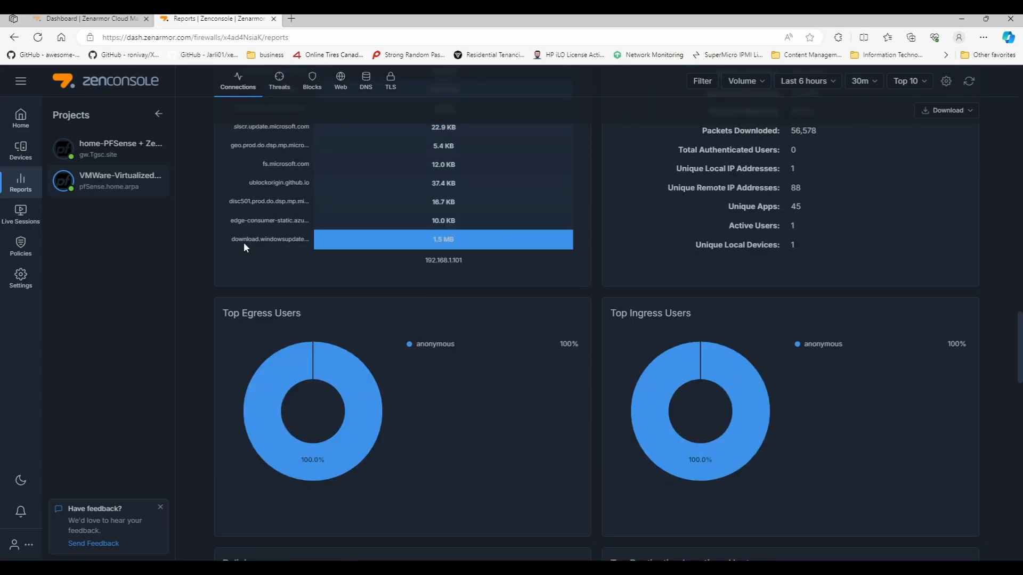
scroll("down", 3)
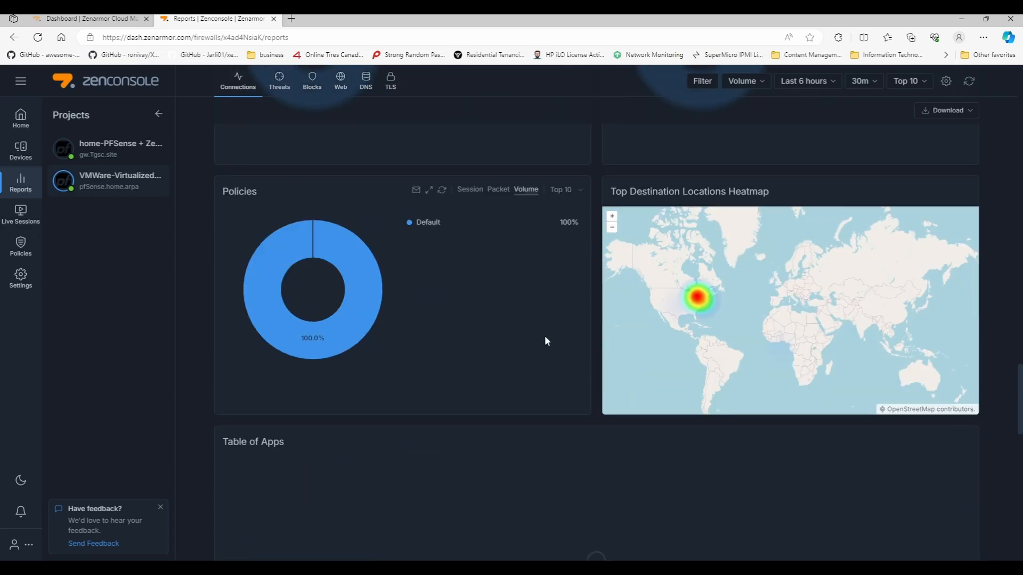
mouse_move(617, 277)
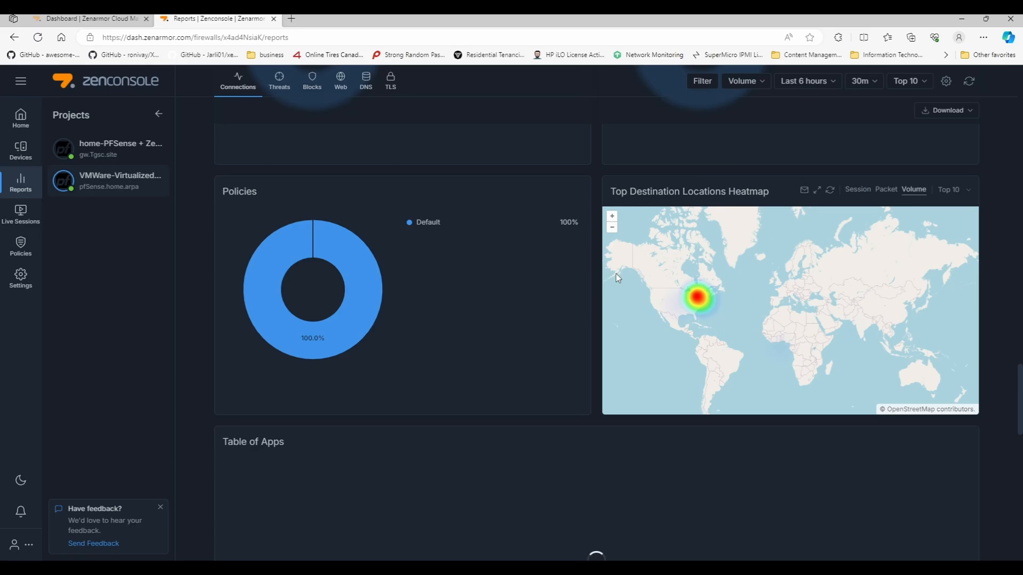
scroll("down", 3)
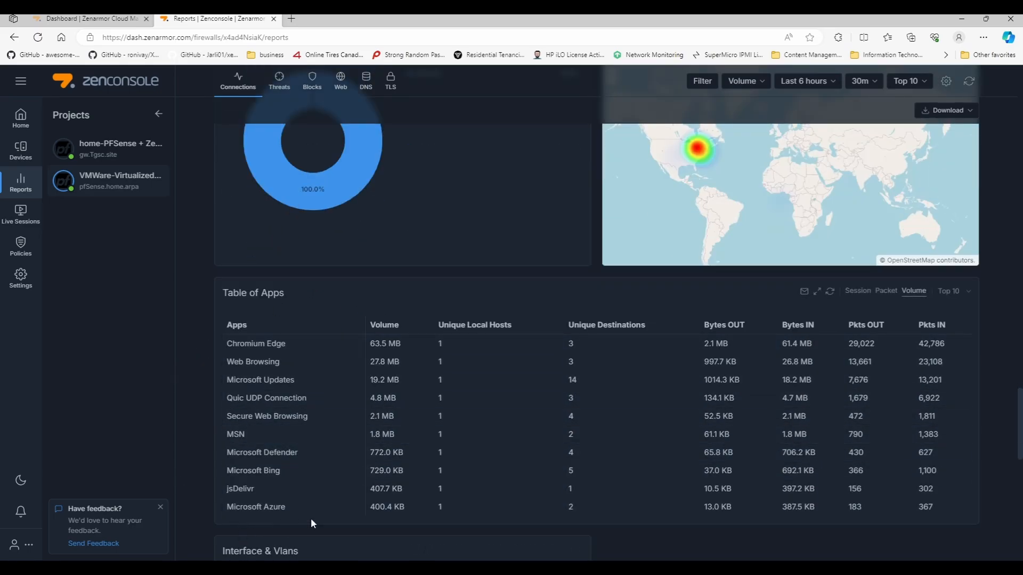
mouse_move(178, 483)
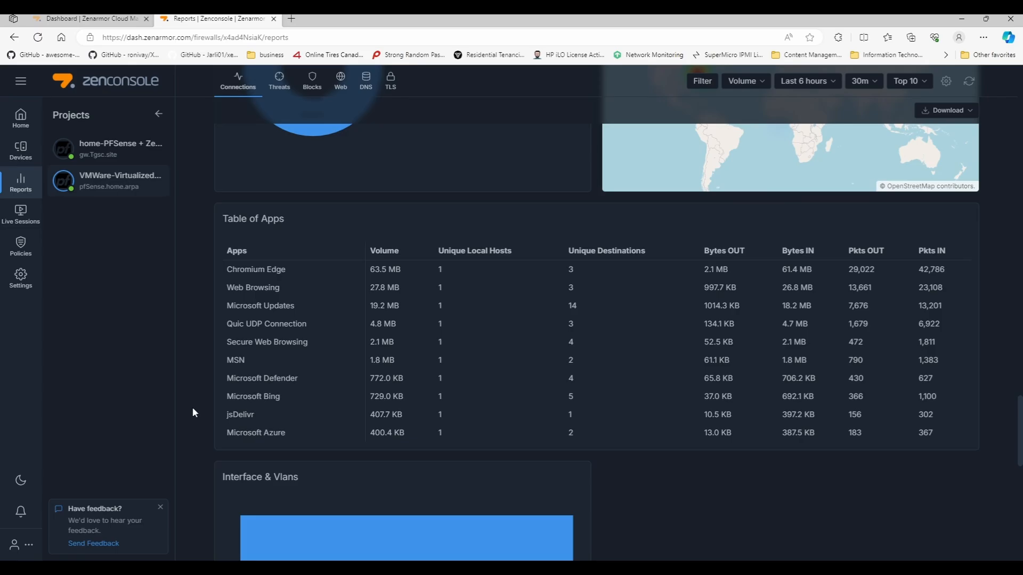
scroll("down", 3)
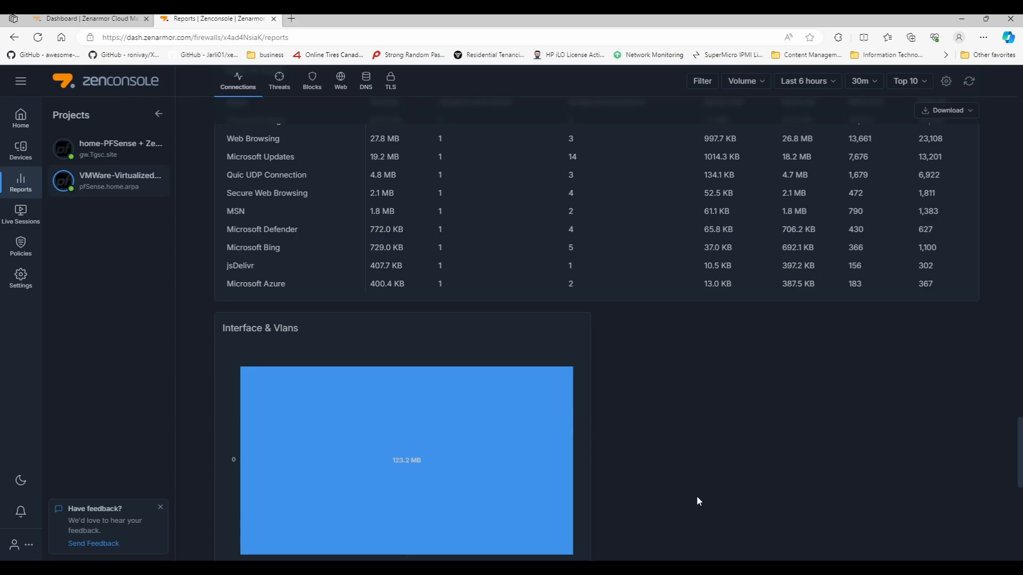
Scroll past Interface & Vlans and Table of Local Assets to the bottom Table of Remote Hosts
scroll("down", 3)
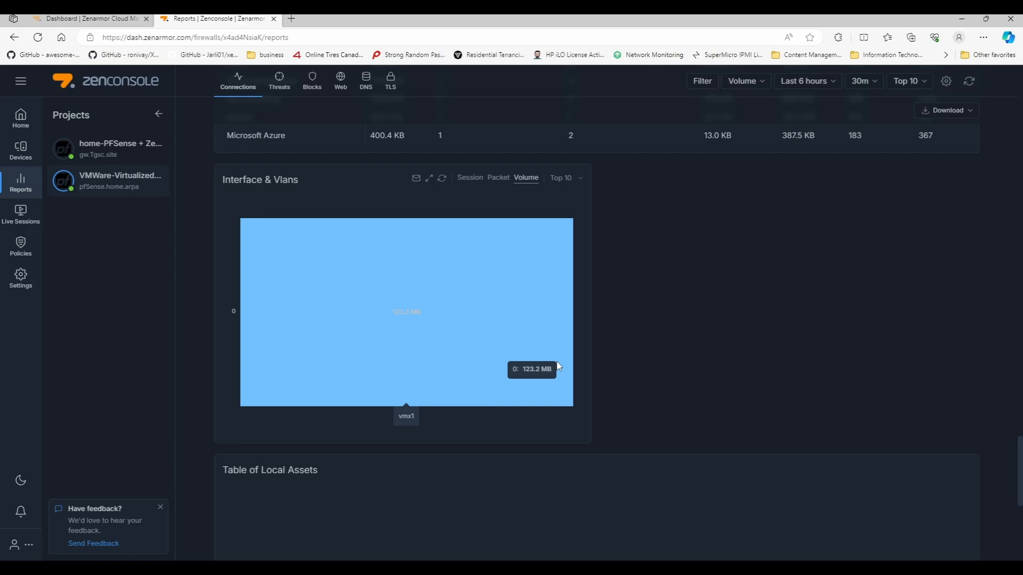
mouse_move(147, 357)
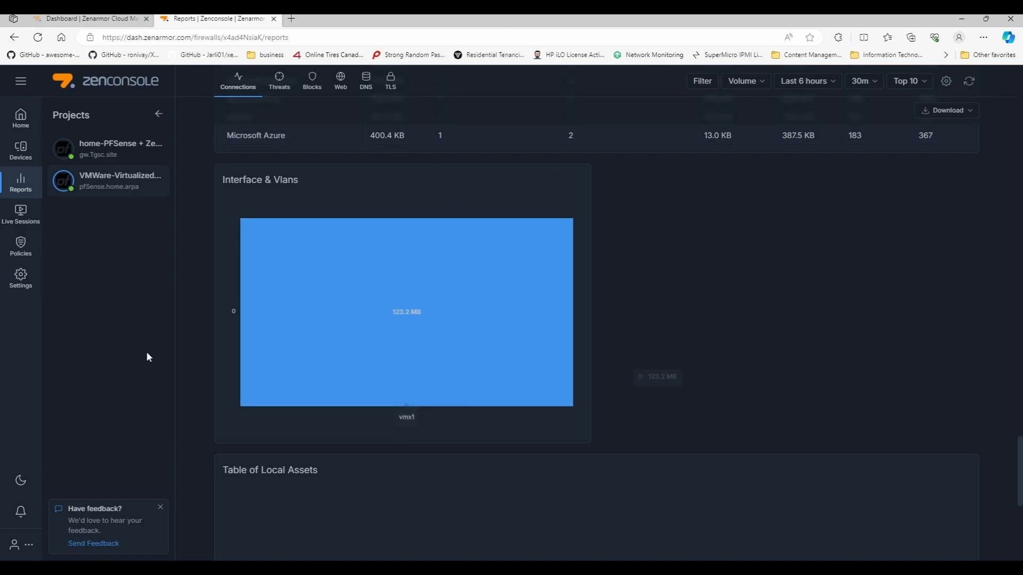
mouse_move(316, 363)
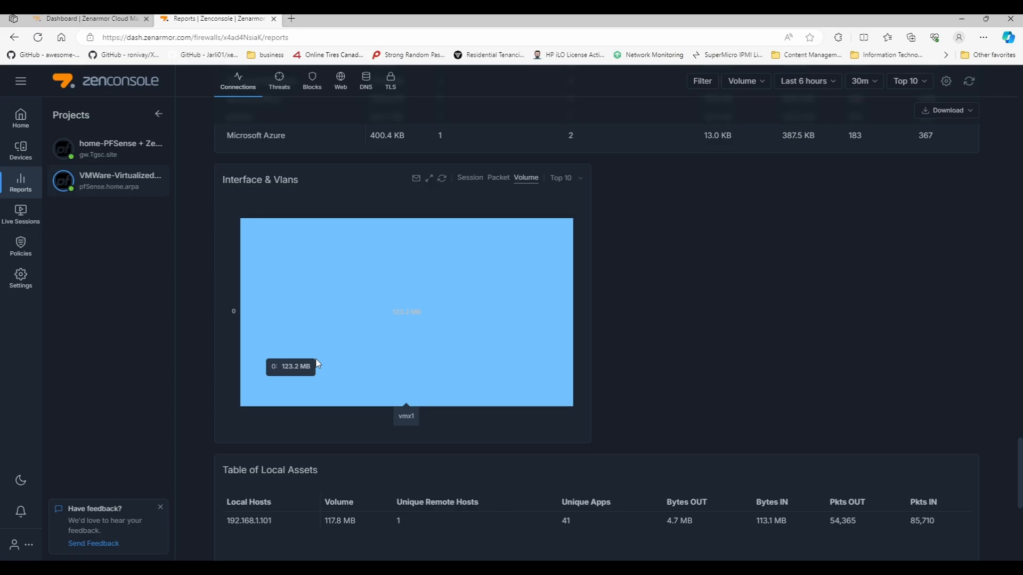
scroll("down", 3)
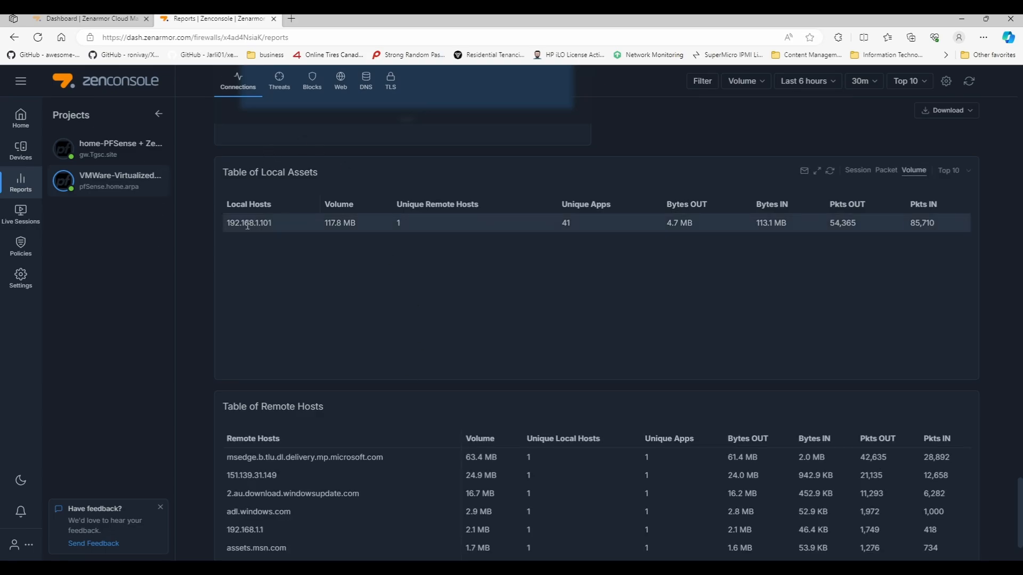
mouse_move(293, 208)
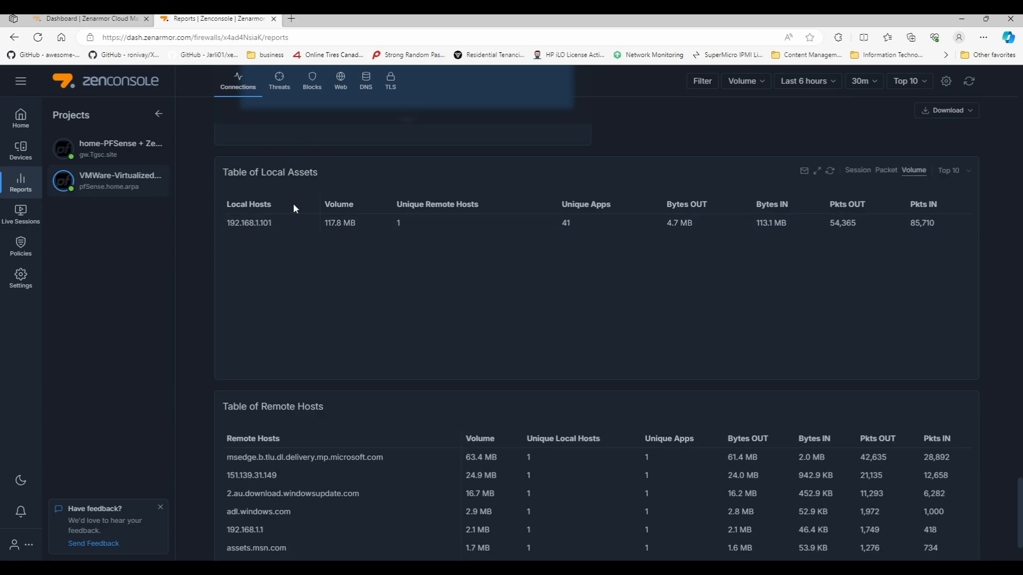
mouse_move(287, 216)
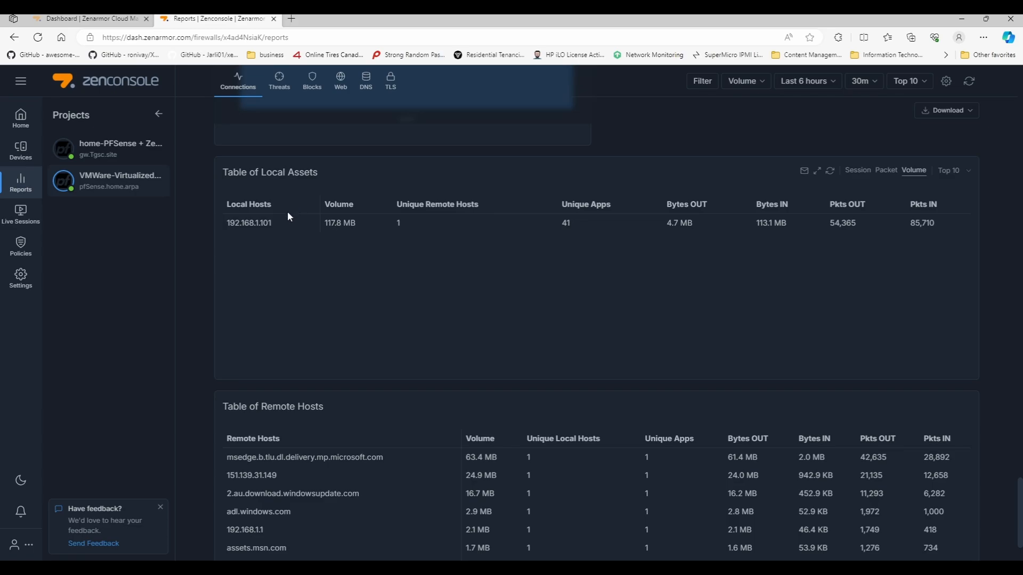
mouse_move(254, 335)
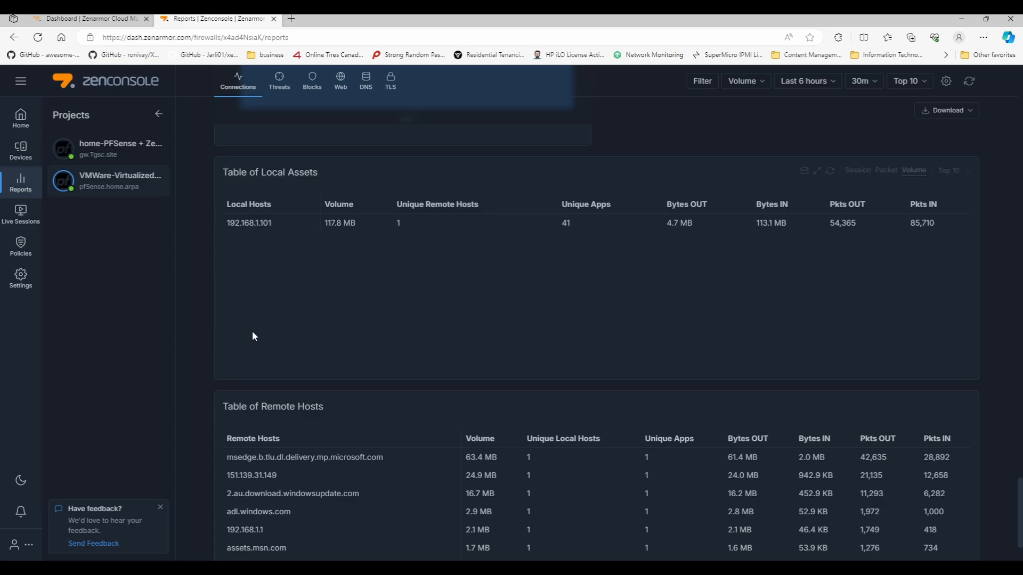
mouse_move(369, 390)
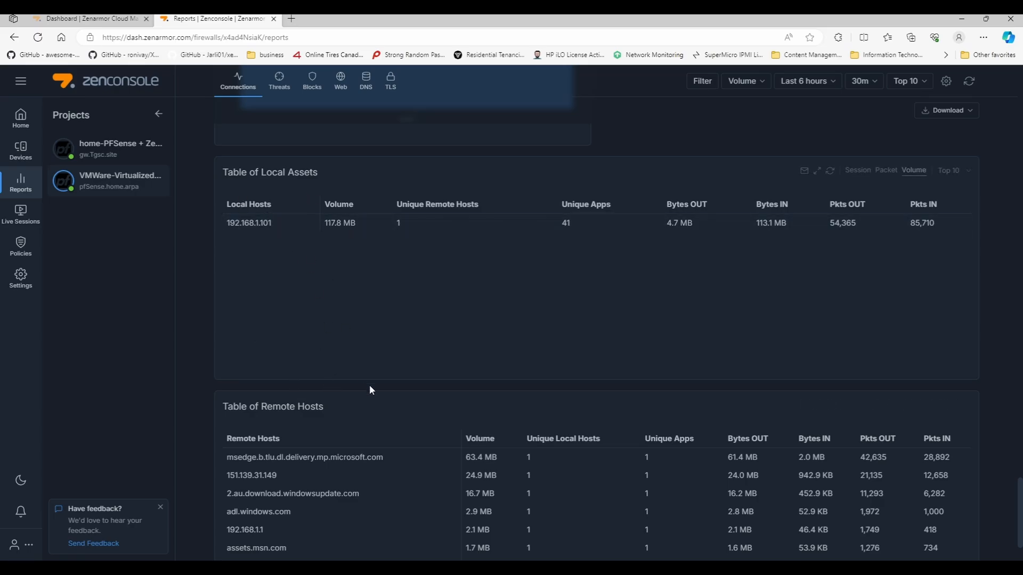
scroll("down", 3)
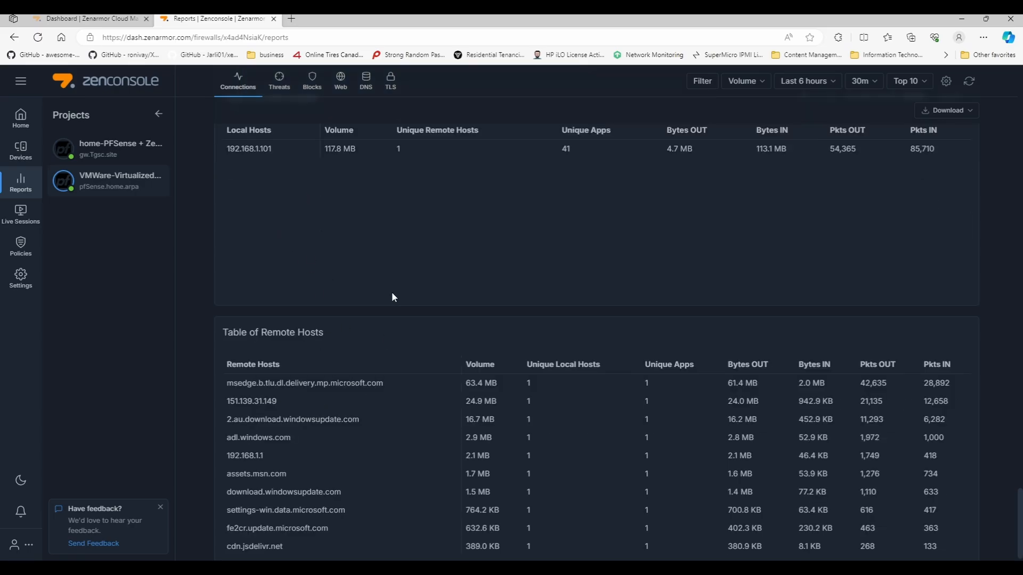
scroll("down", 3)
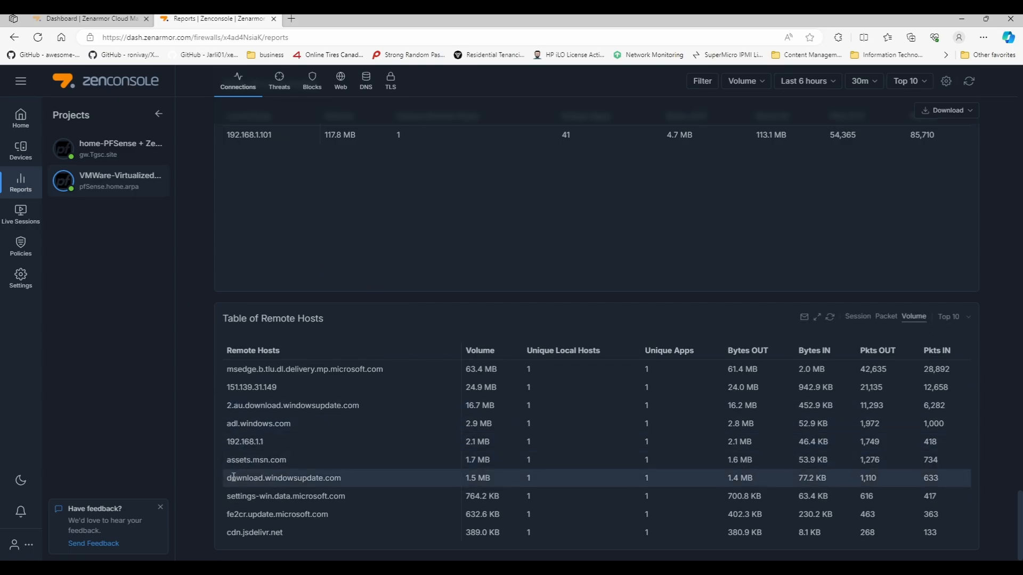
mouse_move(288, 533)
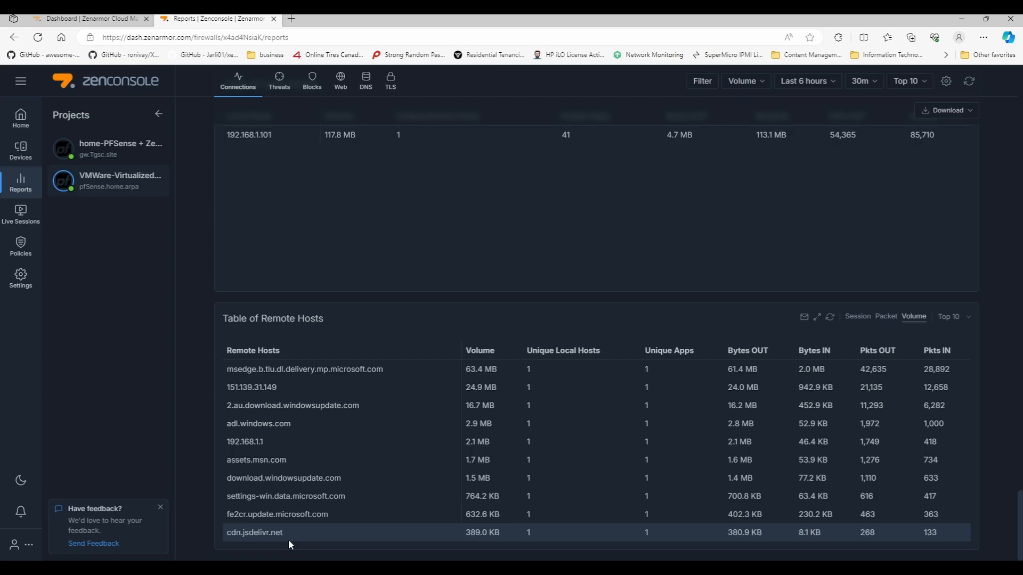